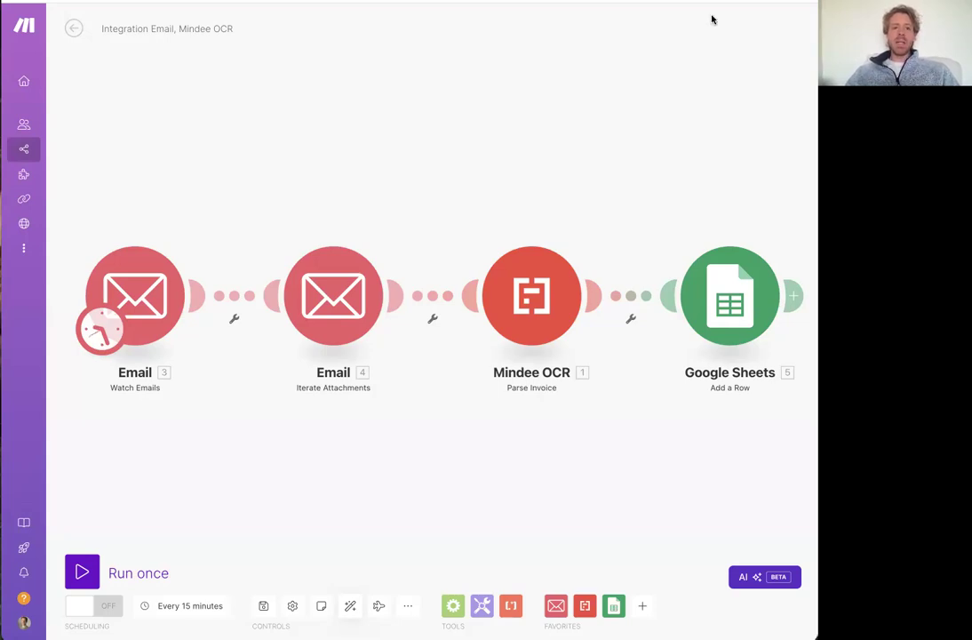
pyautogui.moveTo(628, 107)
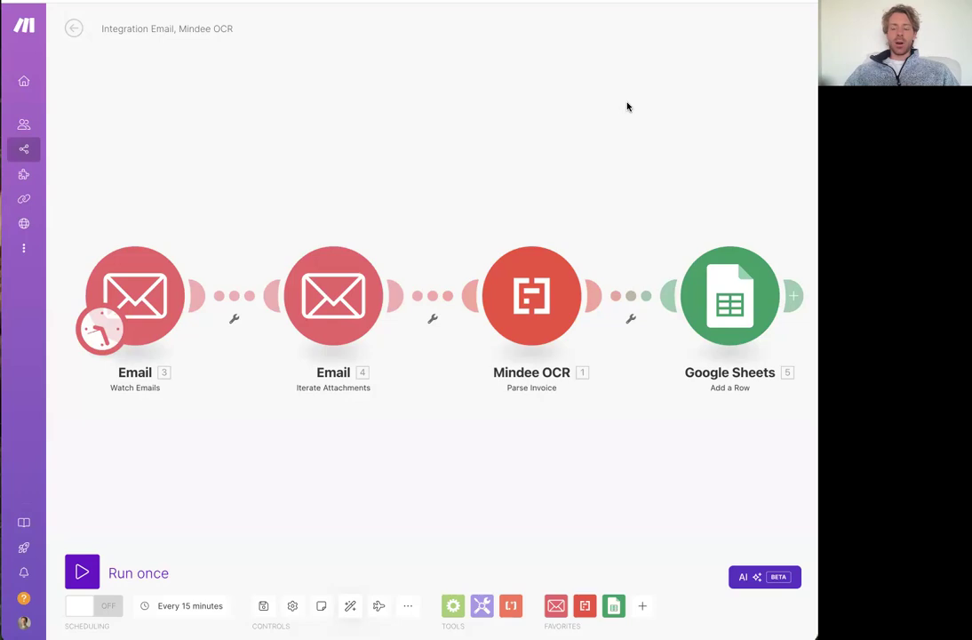
# Step: View the Mindee OCR app page, briefly returning to the four-module scenario in between
pyautogui.click(531, 296)
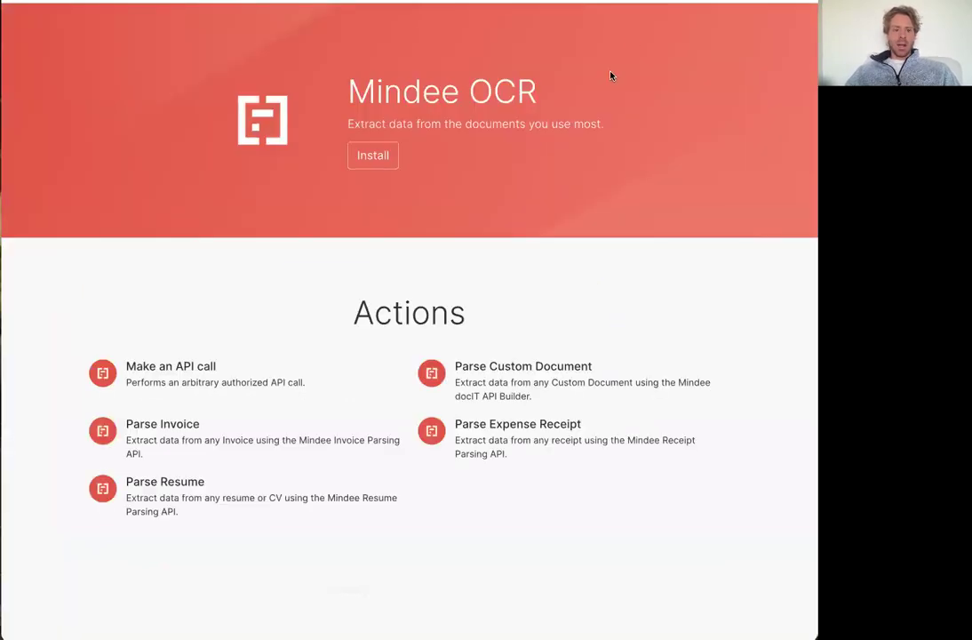
pyautogui.moveTo(624, 169)
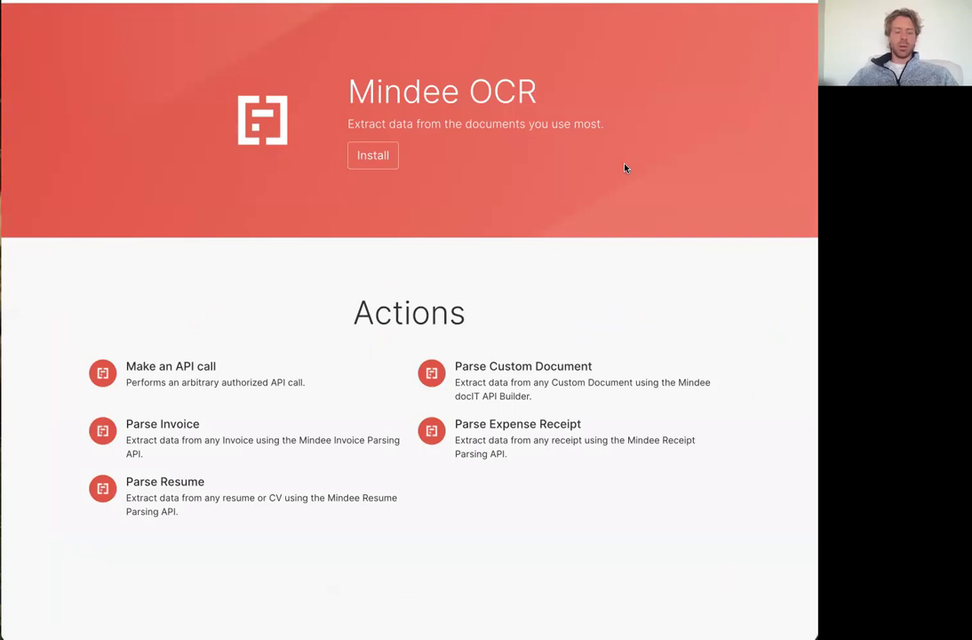
pyautogui.moveTo(424, 254)
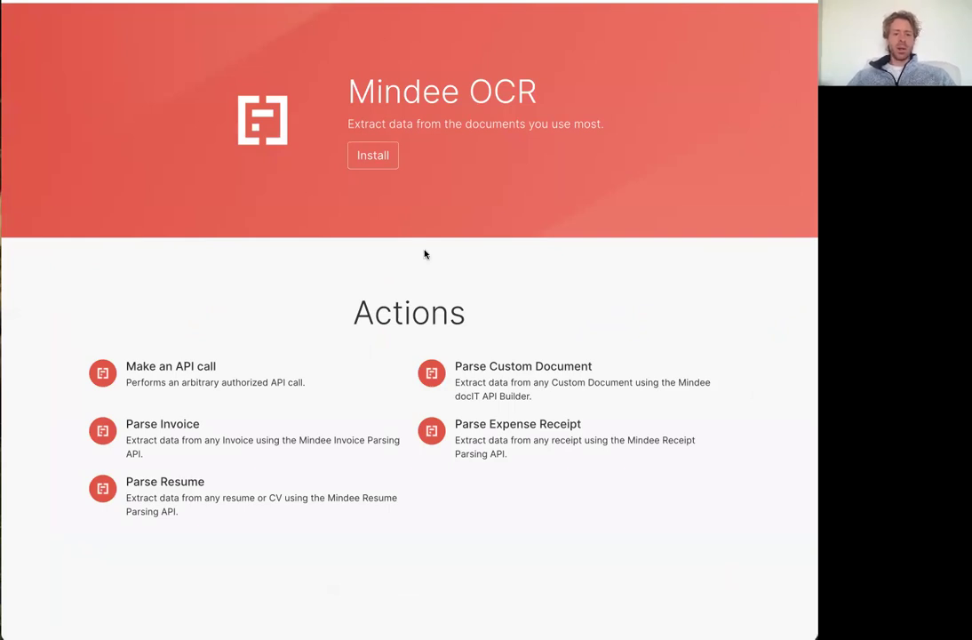
pyautogui.moveTo(432, 382)
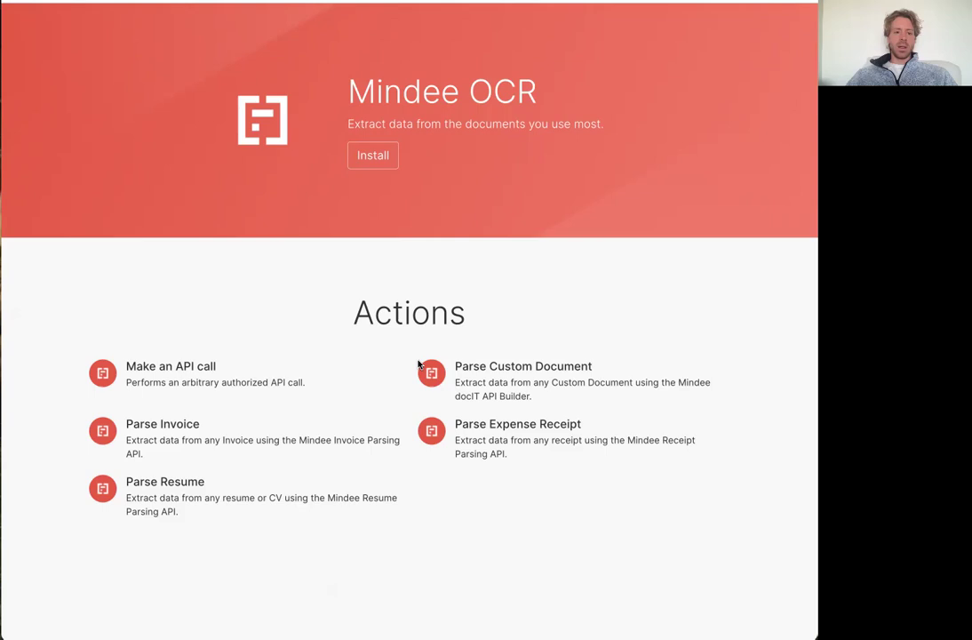
pyautogui.moveTo(411, 404)
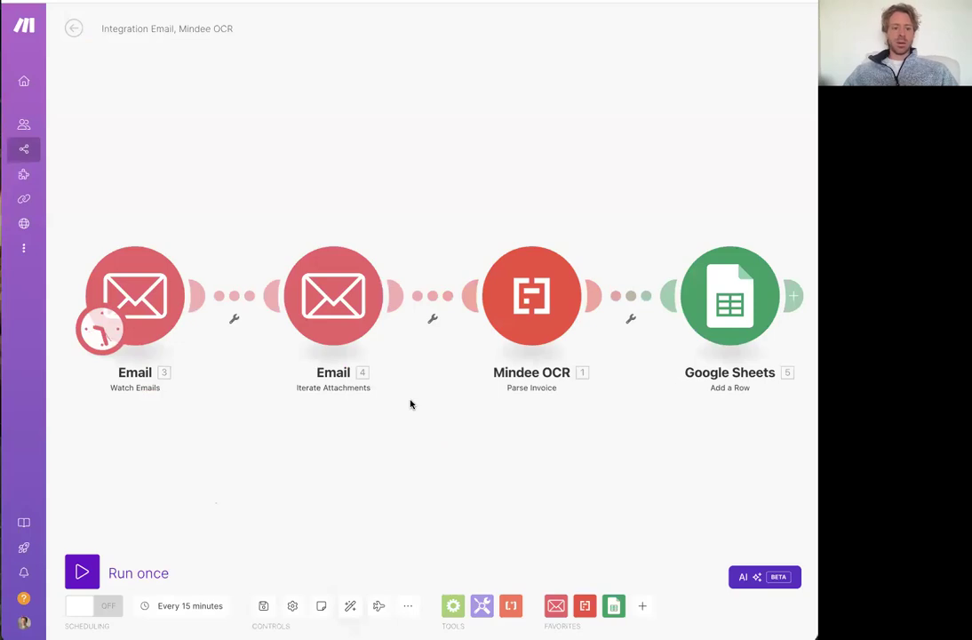
pyautogui.click(532, 296)
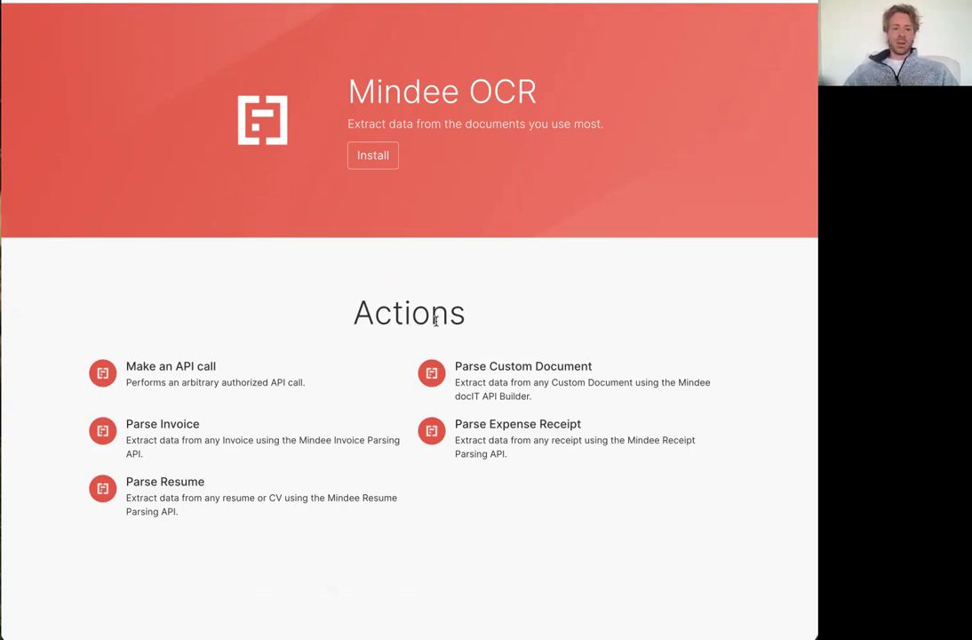
# Step: Install the Mindee OCR app into the chosen organization
pyautogui.click(373, 156)
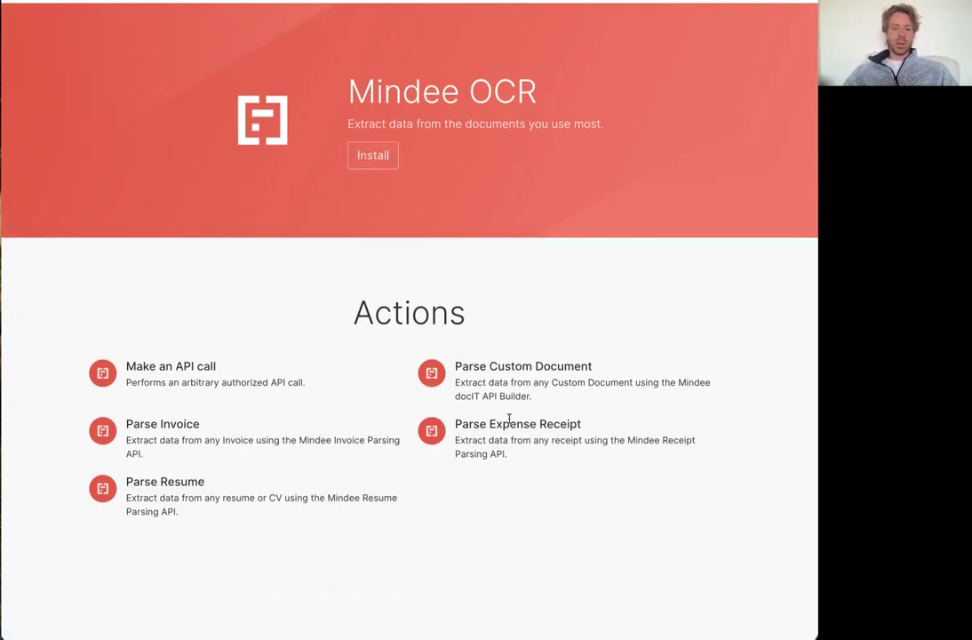
pyautogui.click(372, 155)
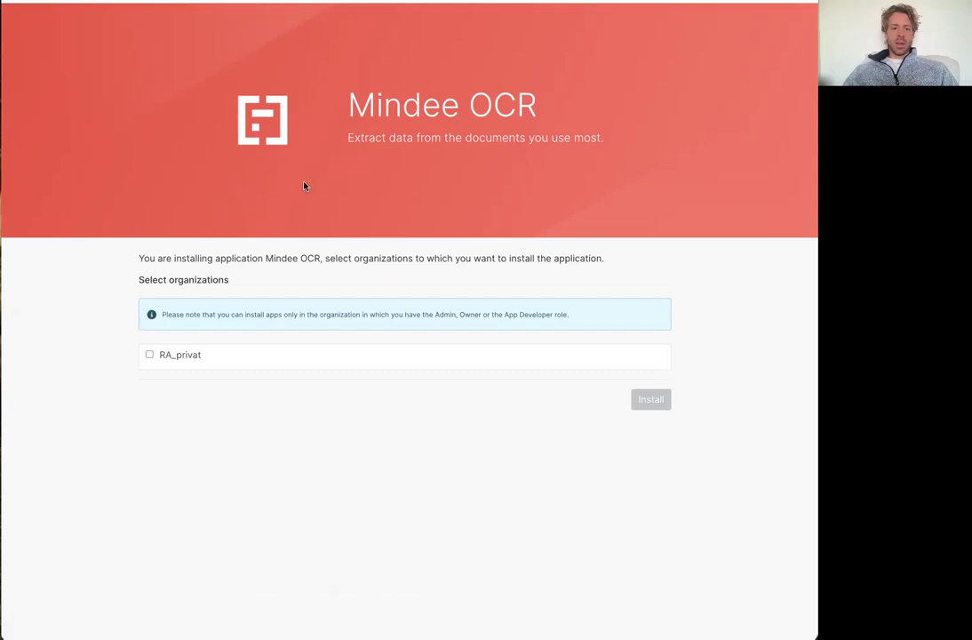
pyautogui.click(149, 354)
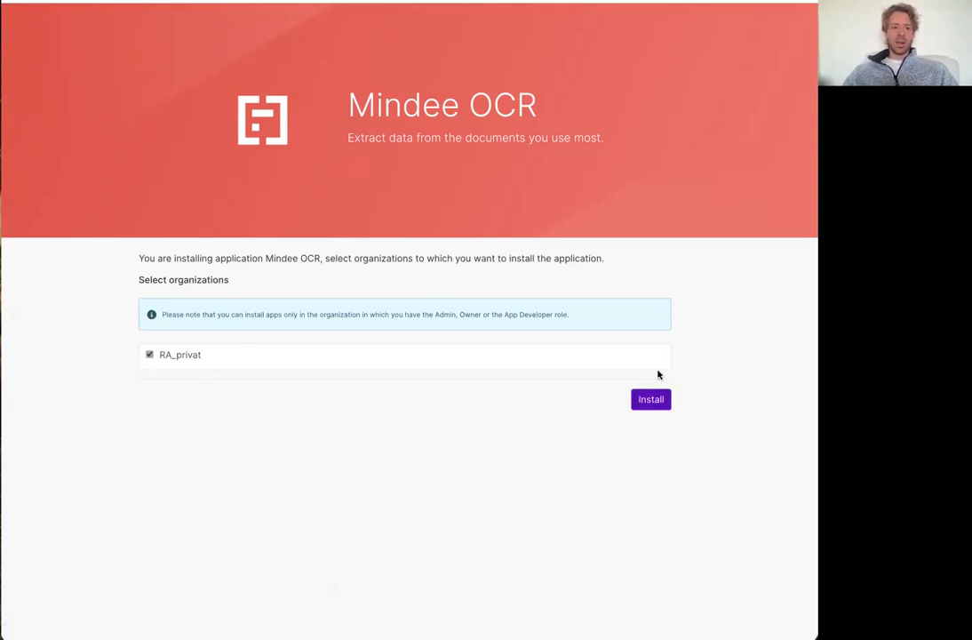
pyautogui.click(651, 399)
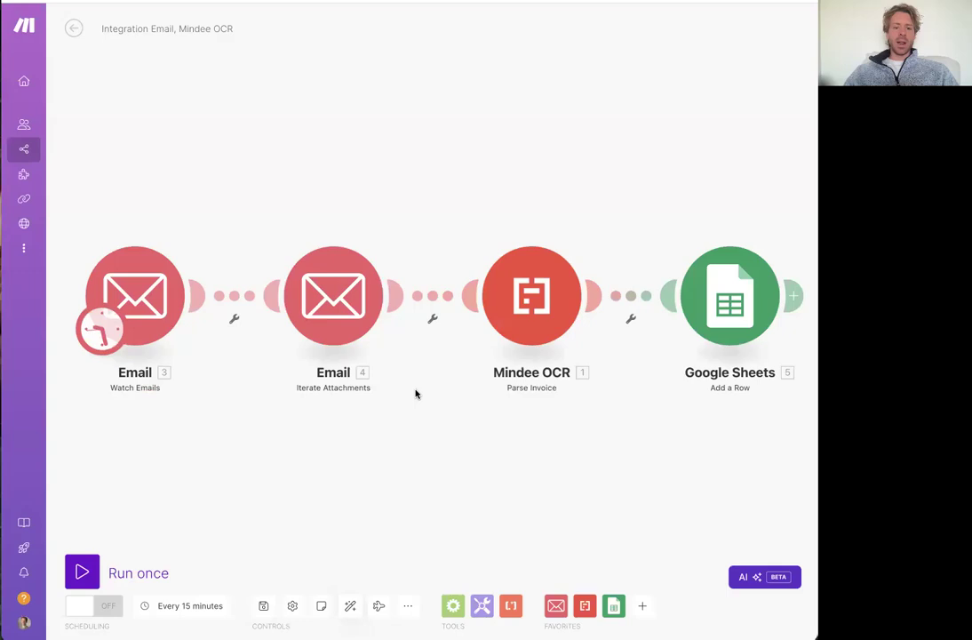
pyautogui.moveTo(565, 440)
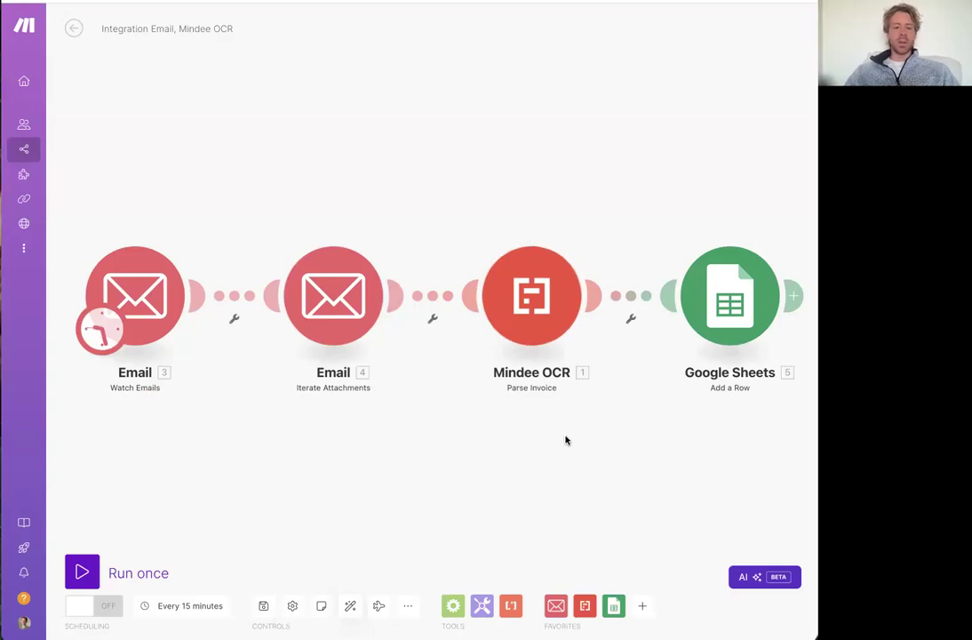
pyautogui.click(585, 605)
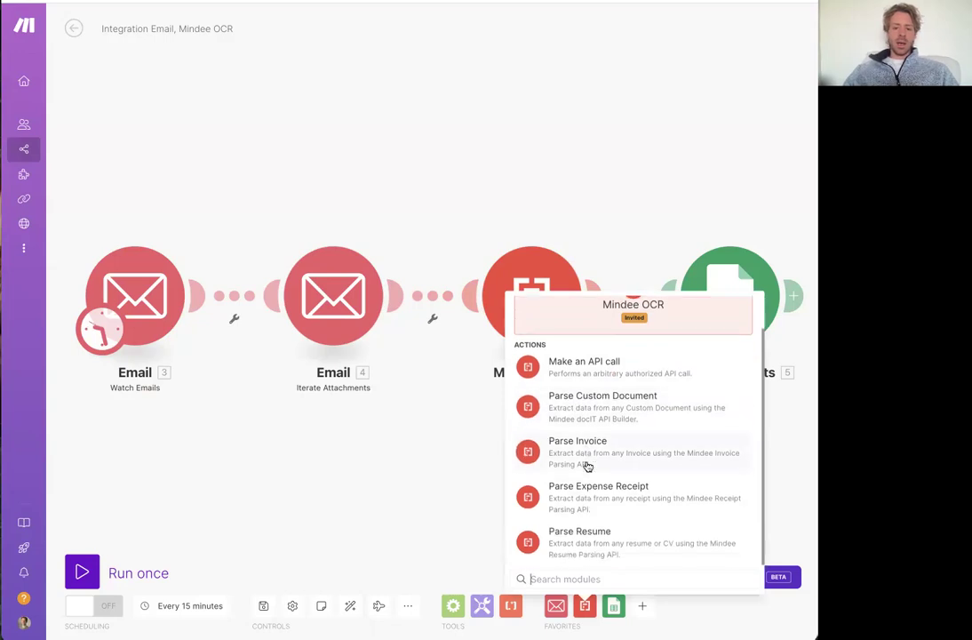
pyautogui.moveTo(471, 477)
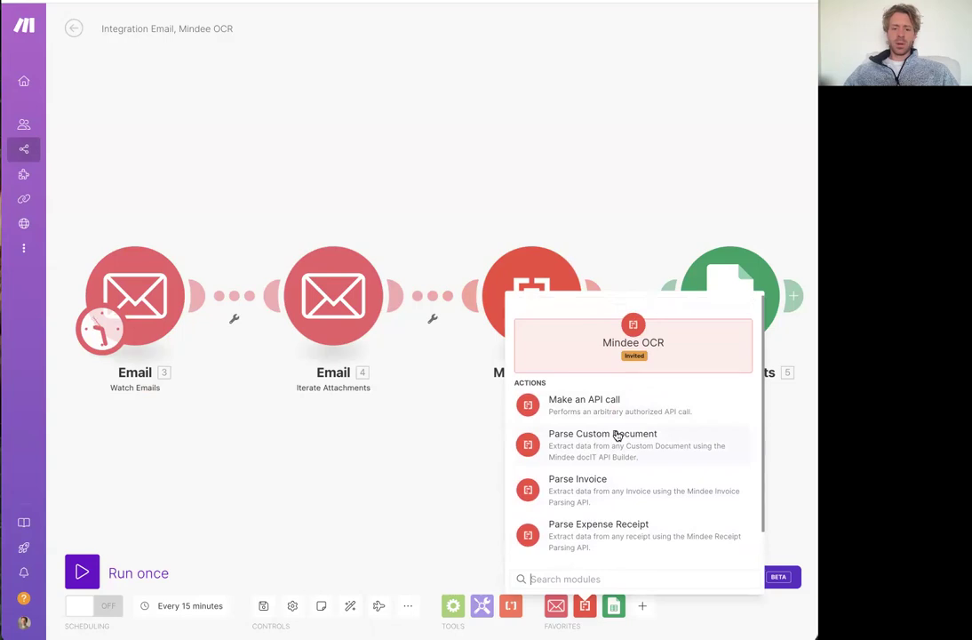
pyautogui.scroll(-3)
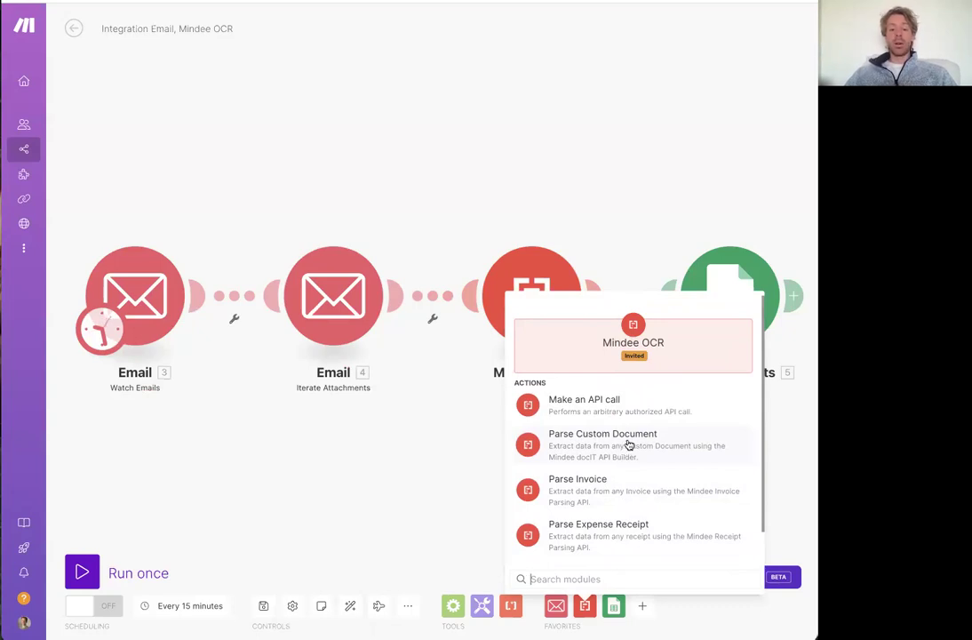
pyautogui.moveTo(612, 449)
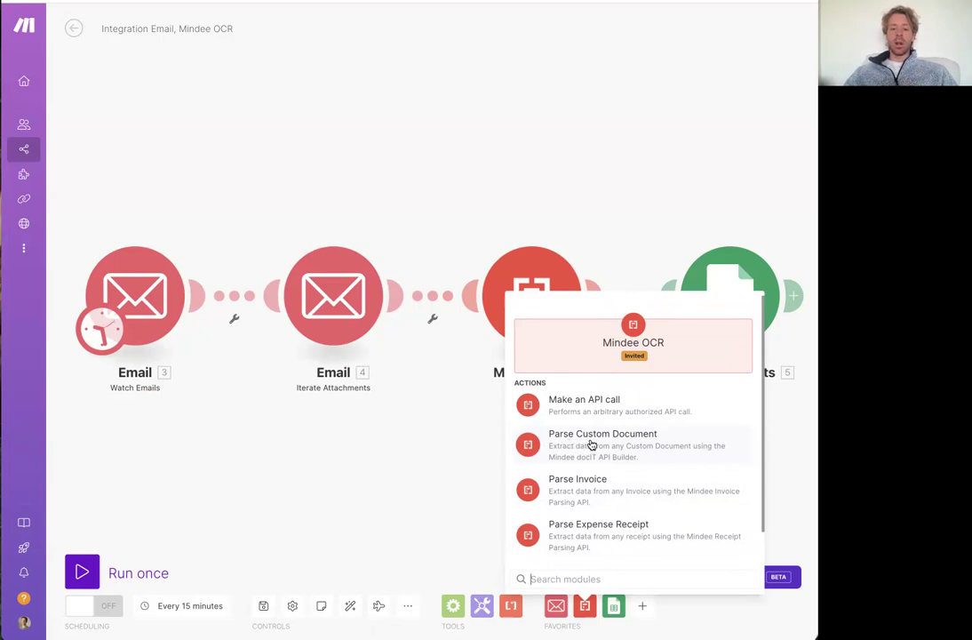
pyautogui.moveTo(602, 453)
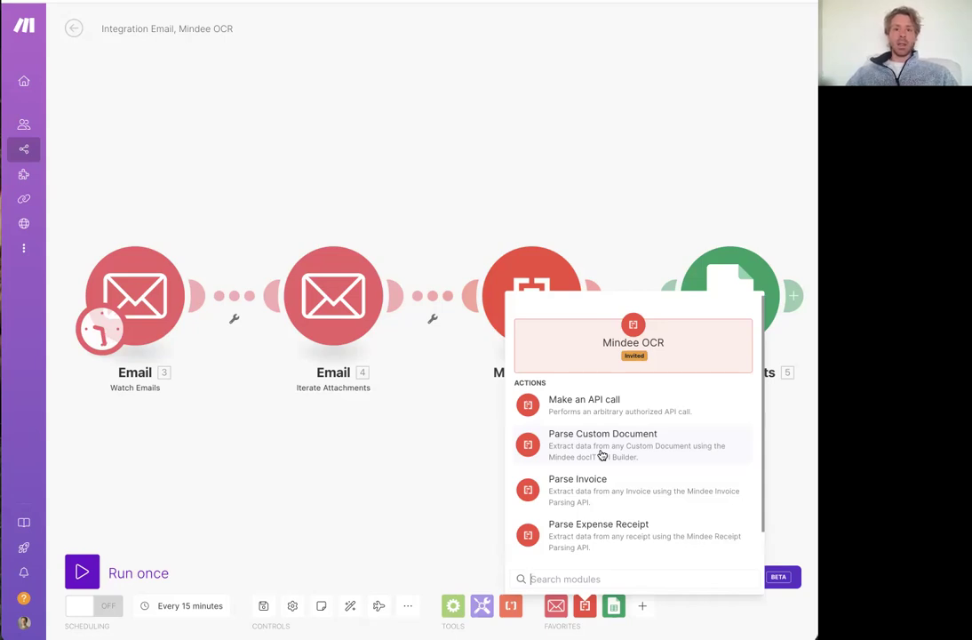
pyautogui.click(578, 479)
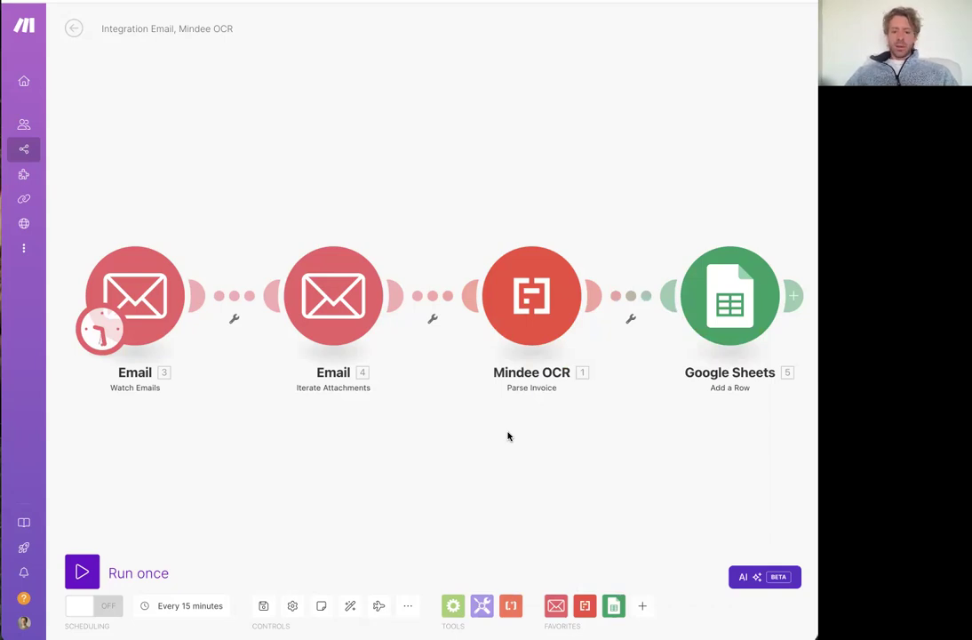
# Step: Open the Mindee OCR module, add a new connection, and focus the empty License Key field
pyautogui.click(531, 296)
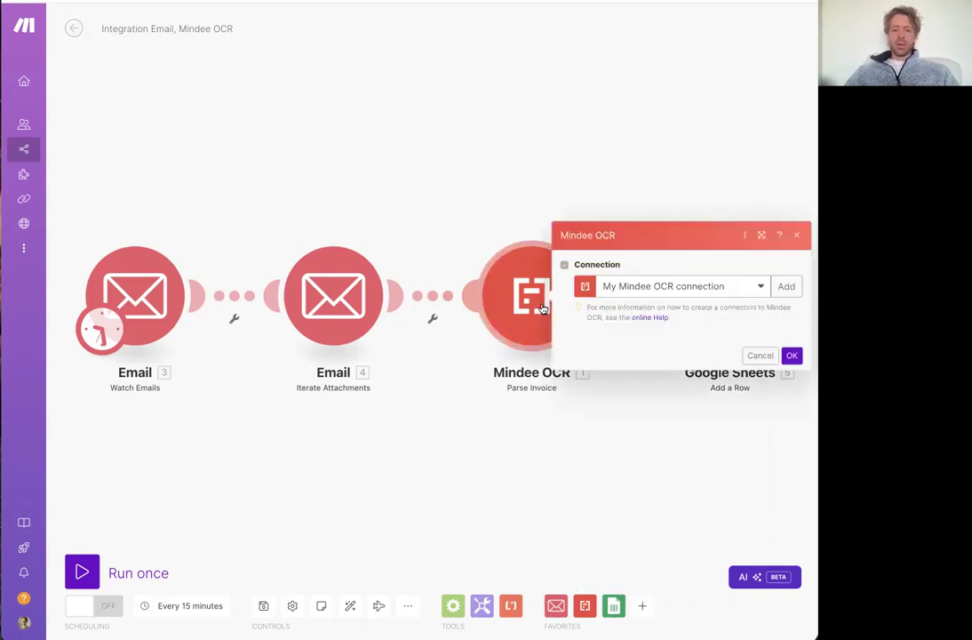
pyautogui.click(785, 285)
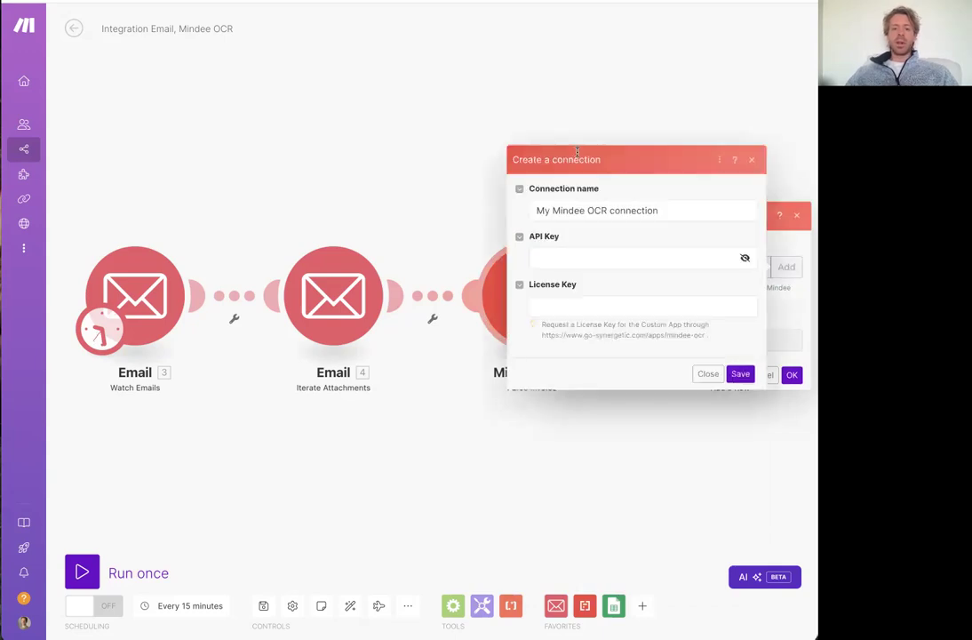
pyautogui.moveTo(542, 240)
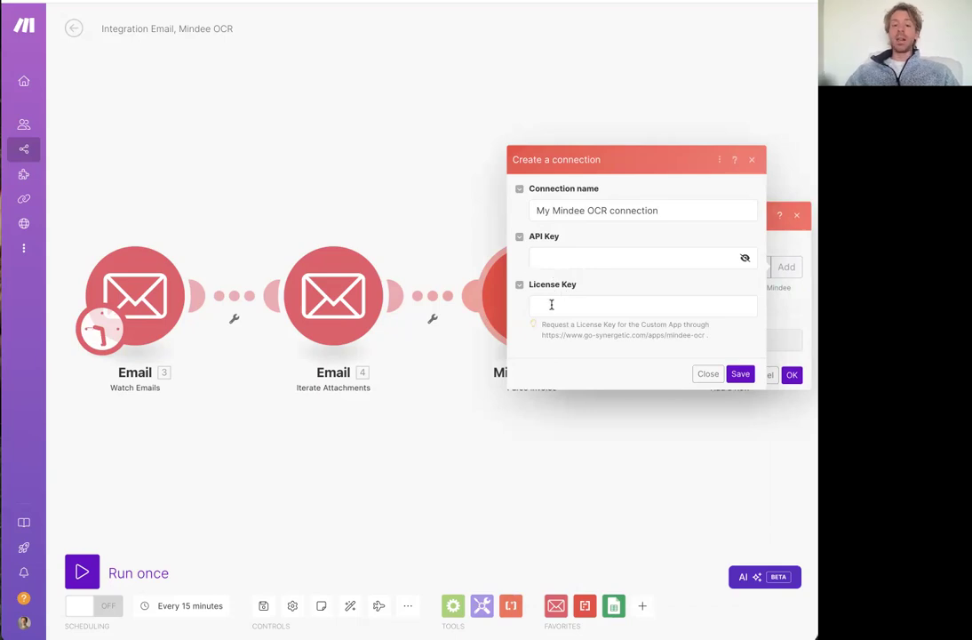
pyautogui.click(740, 373)
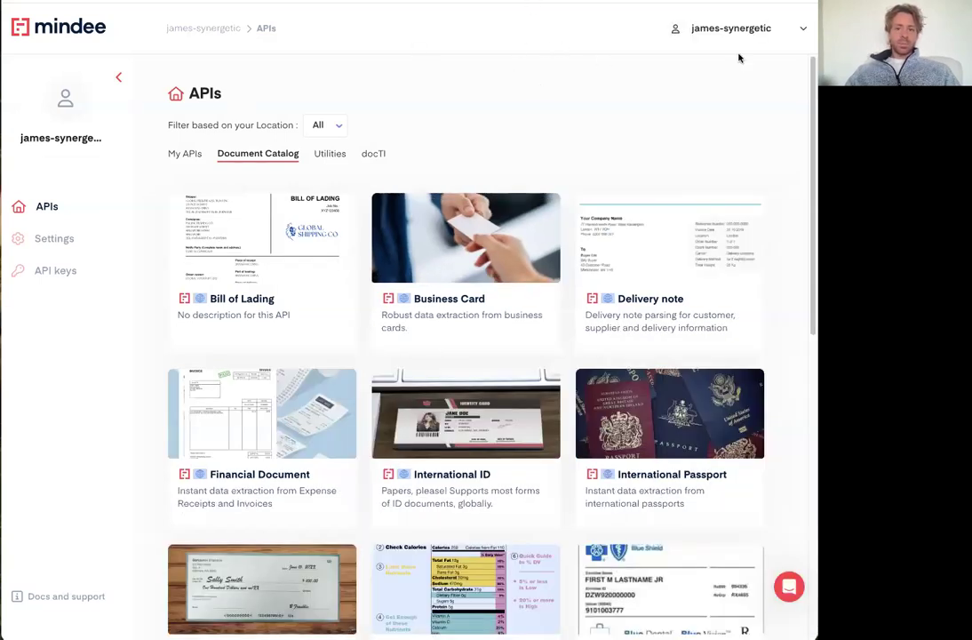
pyautogui.click(732, 27)
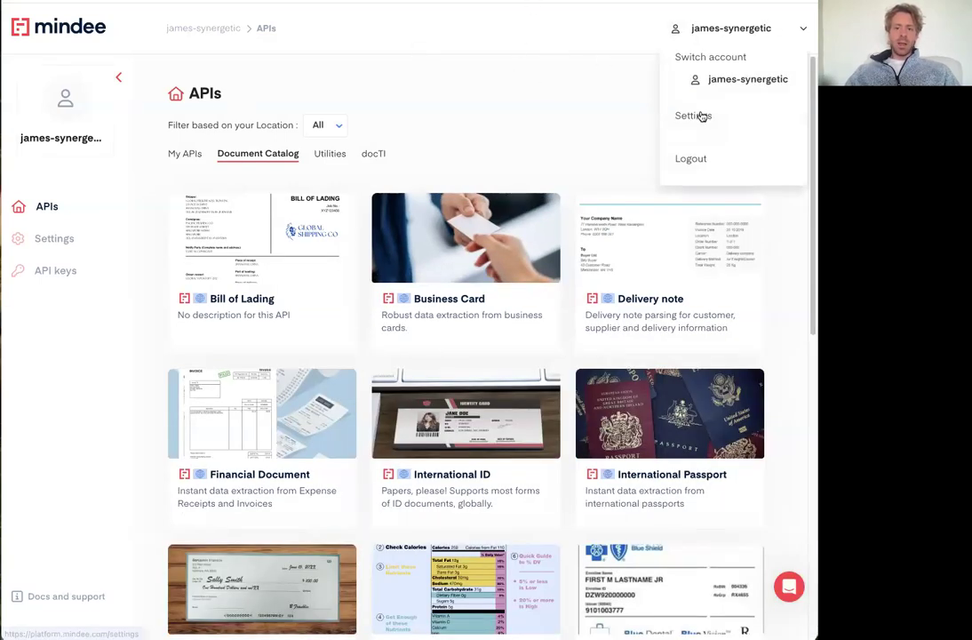
pyautogui.click(693, 115)
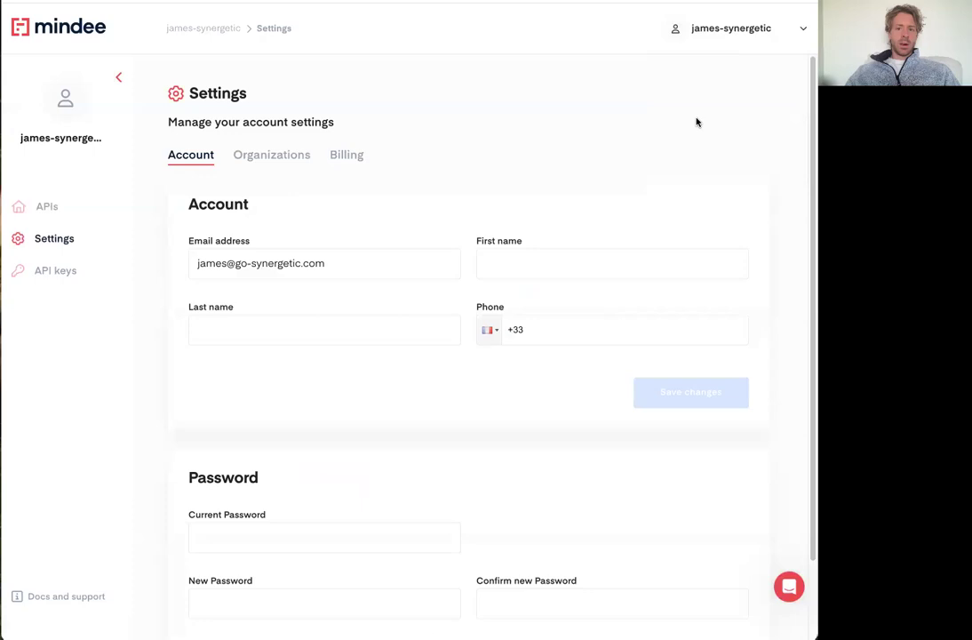
pyautogui.moveTo(55, 279)
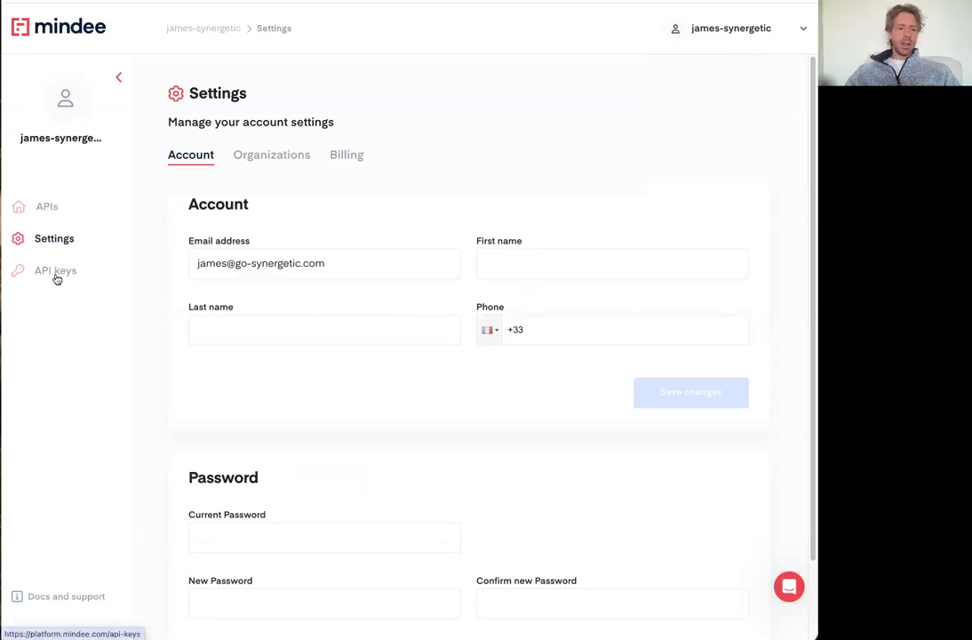
pyautogui.click(55, 270)
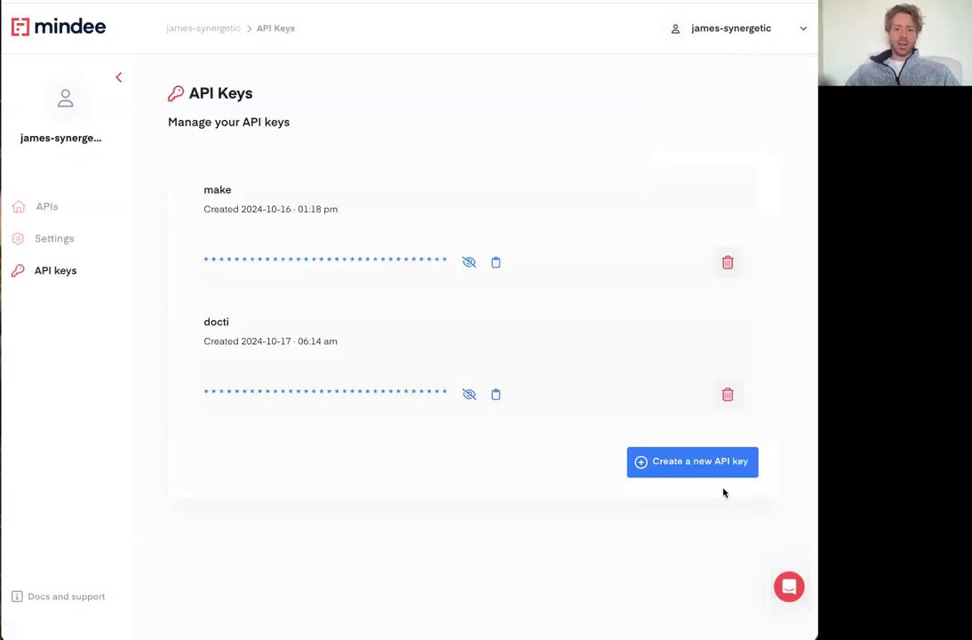
pyautogui.moveTo(484, 405)
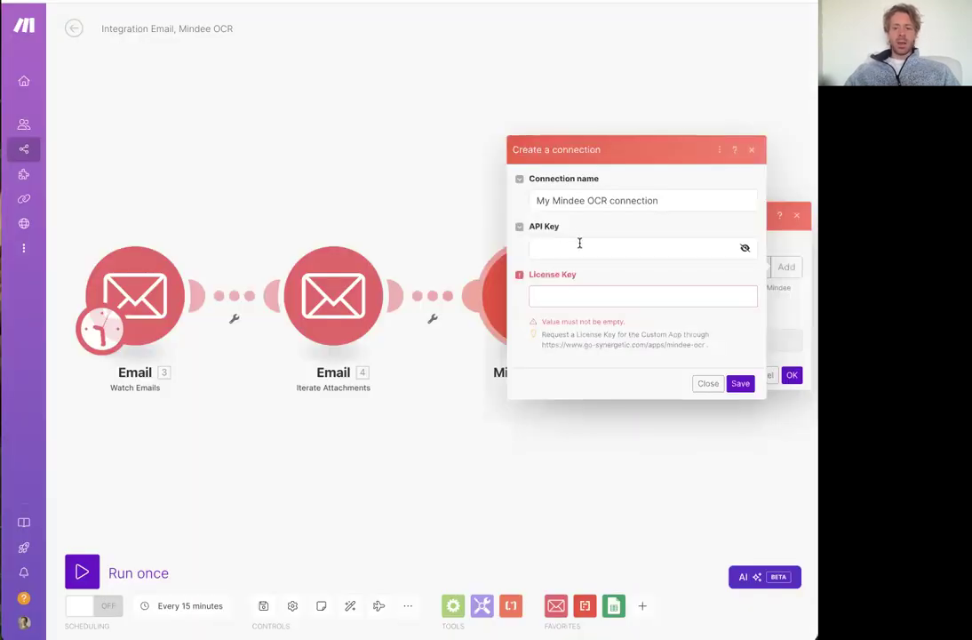
pyautogui.click(740, 383)
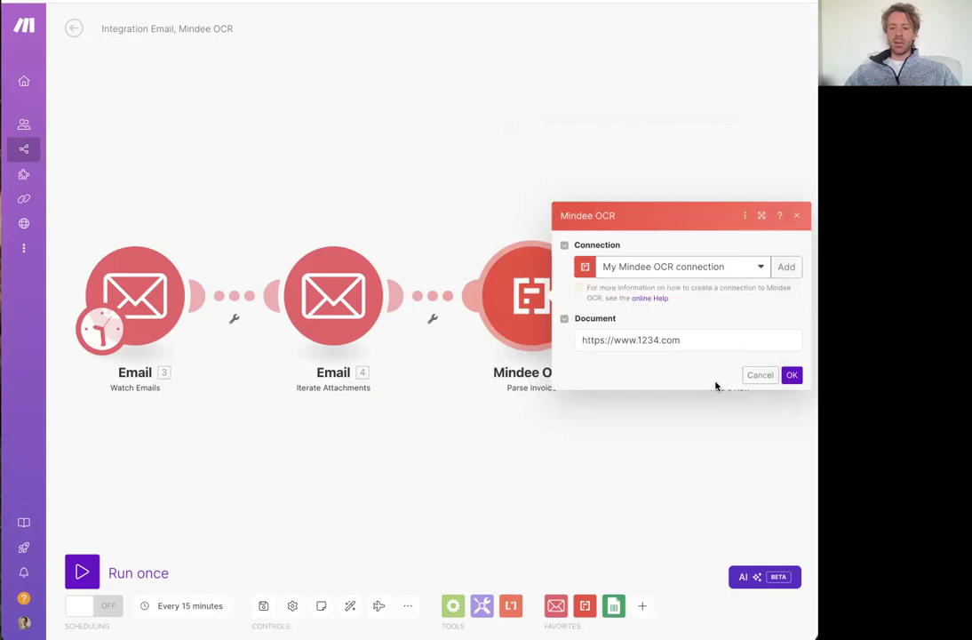
pyautogui.moveTo(602, 436)
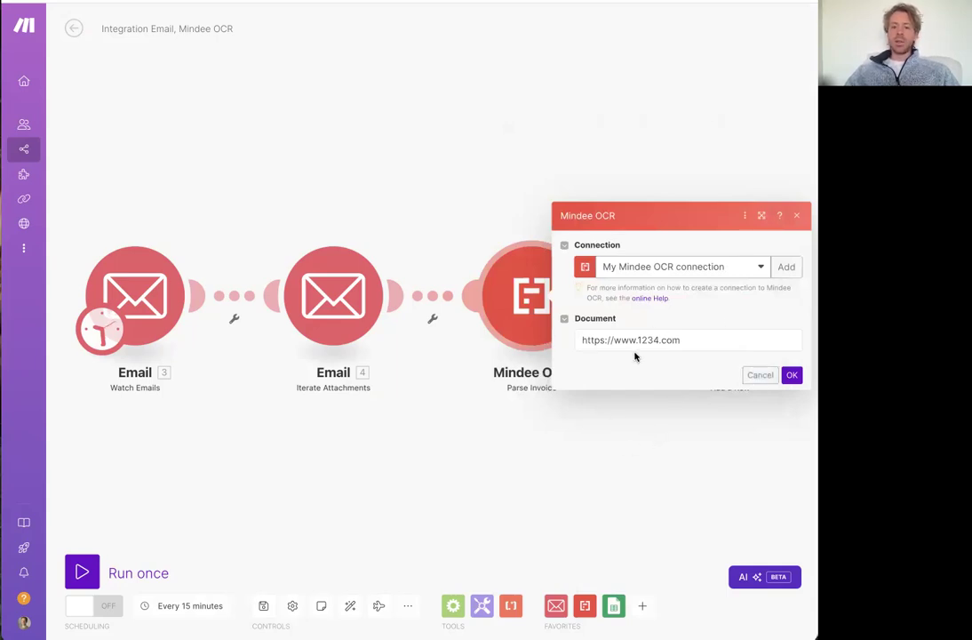
pyautogui.moveTo(646, 363)
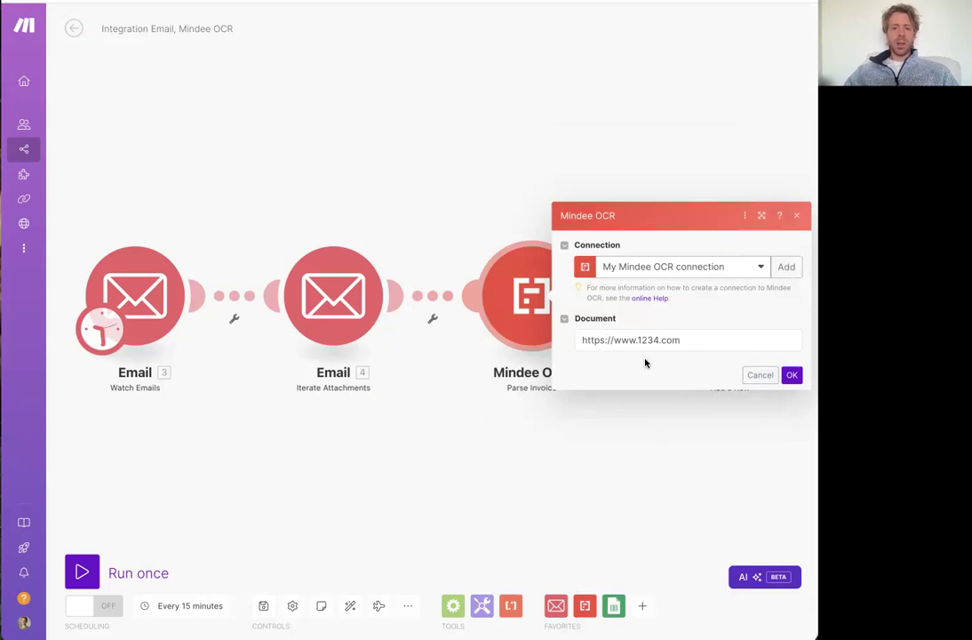
pyautogui.click(791, 374)
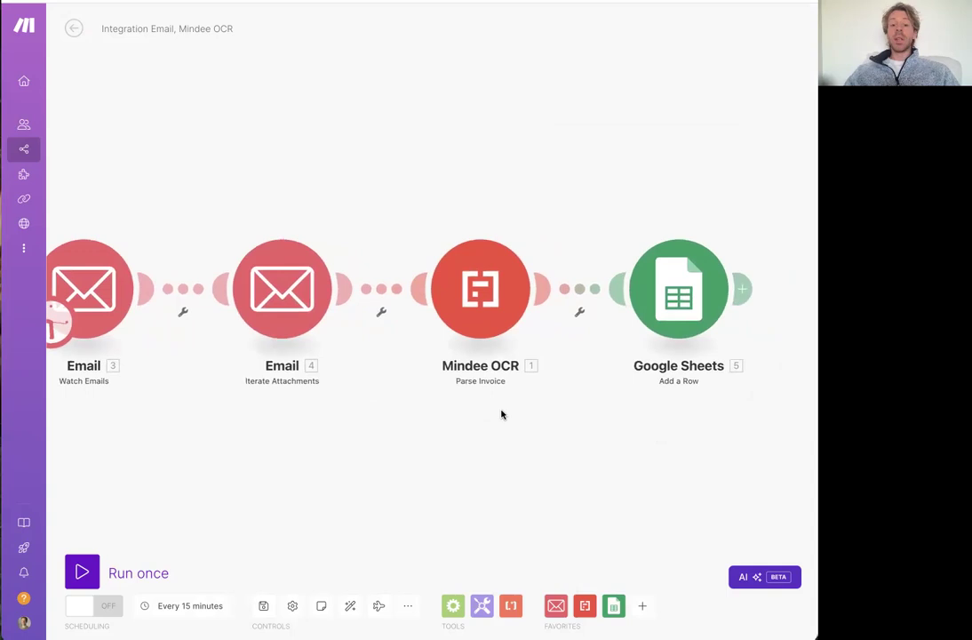
pyautogui.moveTo(485, 351)
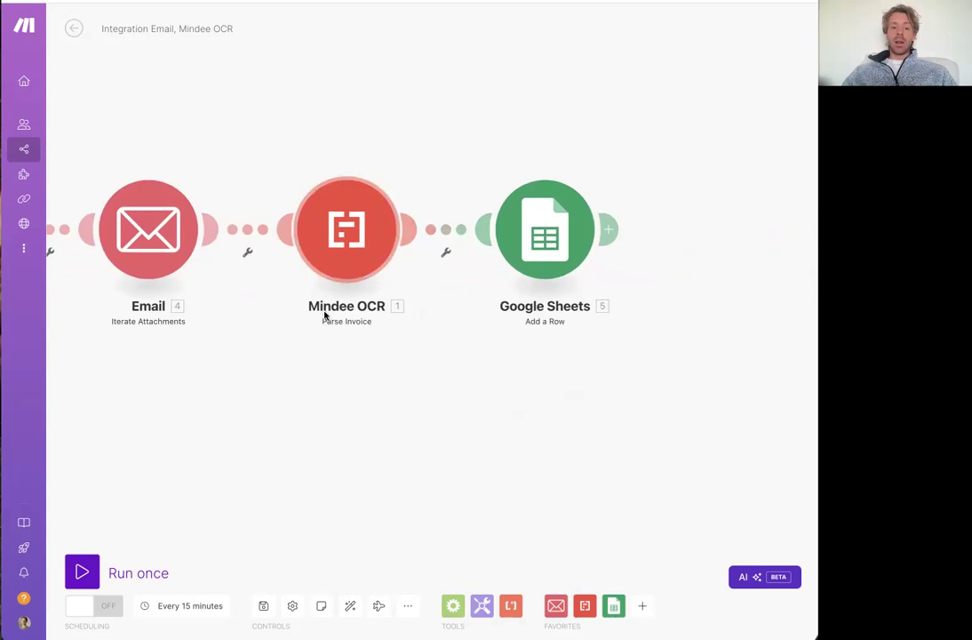
pyautogui.moveTo(566, 277)
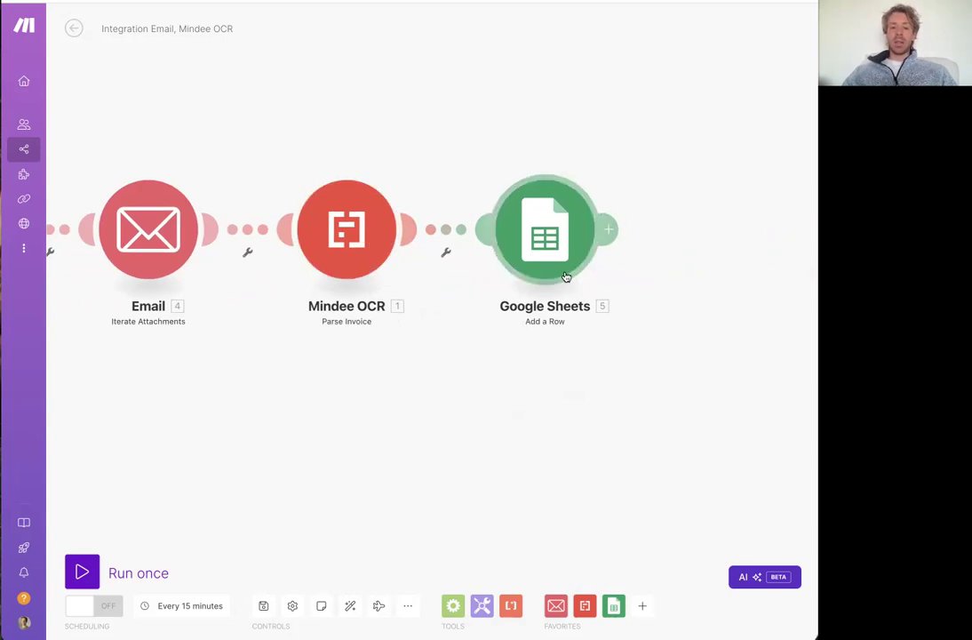
pyautogui.moveTo(600, 398)
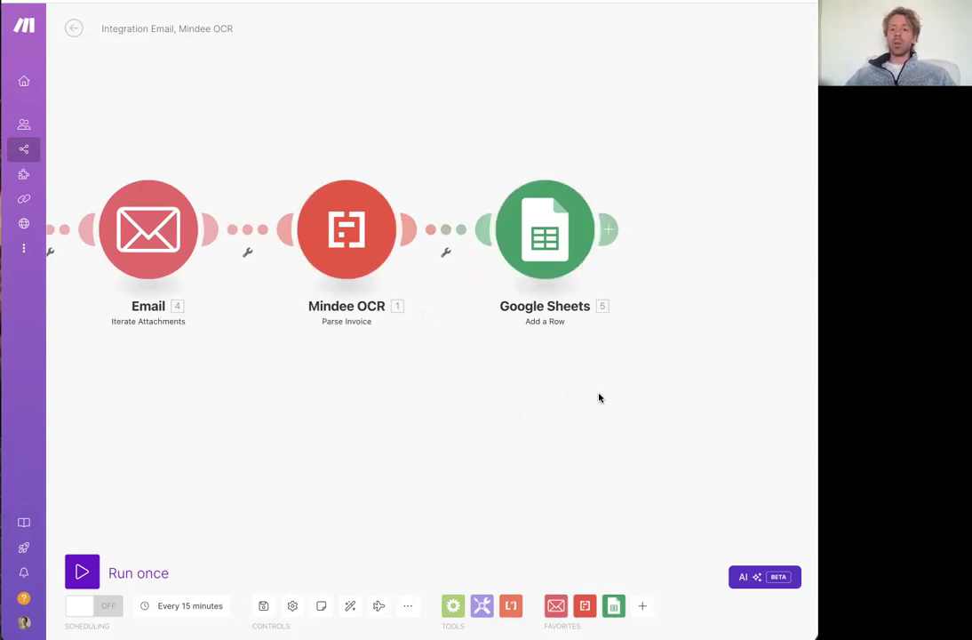
pyautogui.moveTo(628, 416)
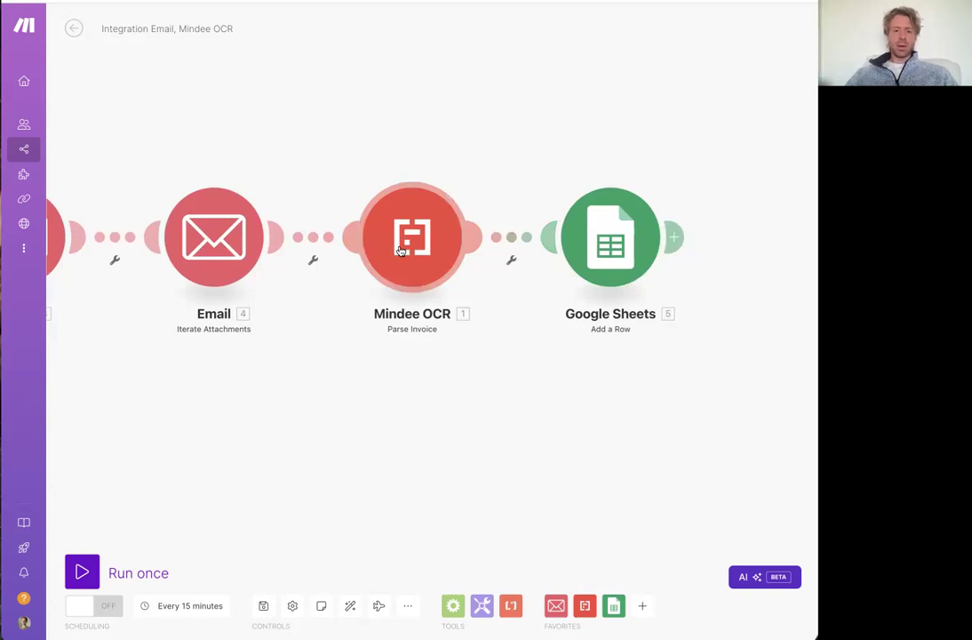
# Step: Open the log panel below the canvas, showing the scenario successfully loaded
pyautogui.click(411, 236)
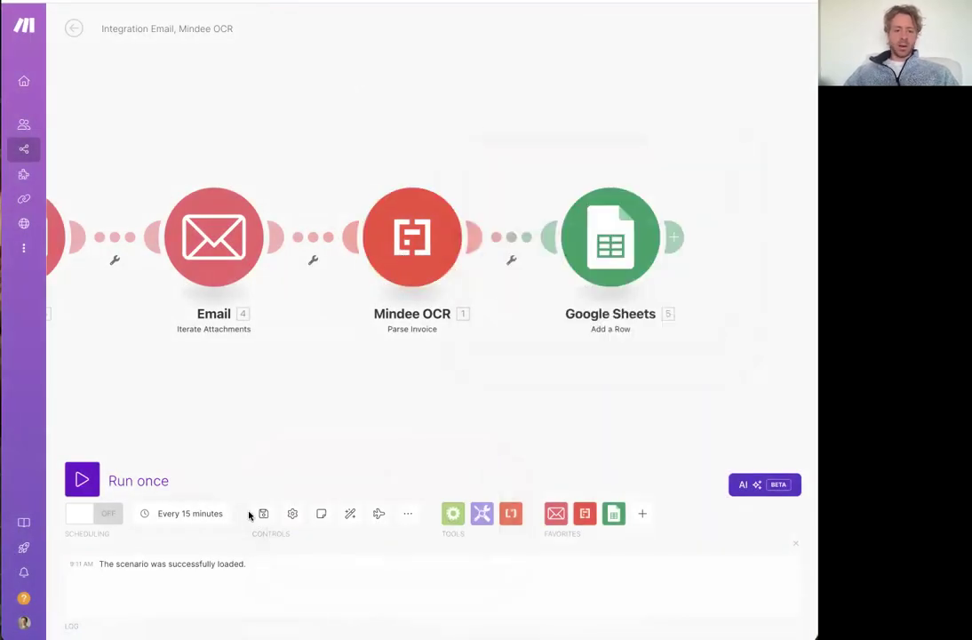
# Step: Run the scenario once, stop it, then run only the Mindee OCR module
pyautogui.click(82, 480)
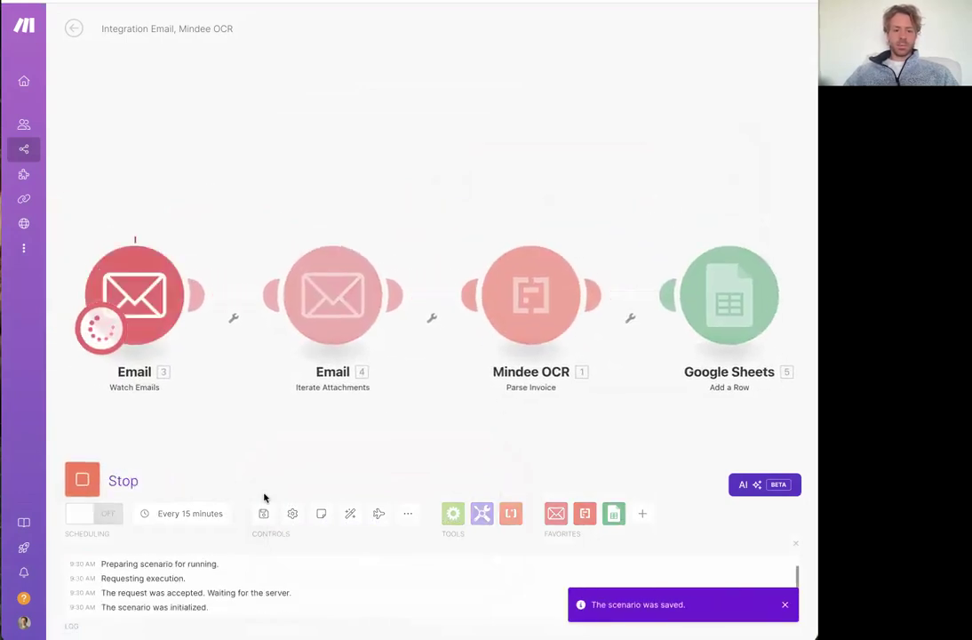
pyautogui.click(81, 480)
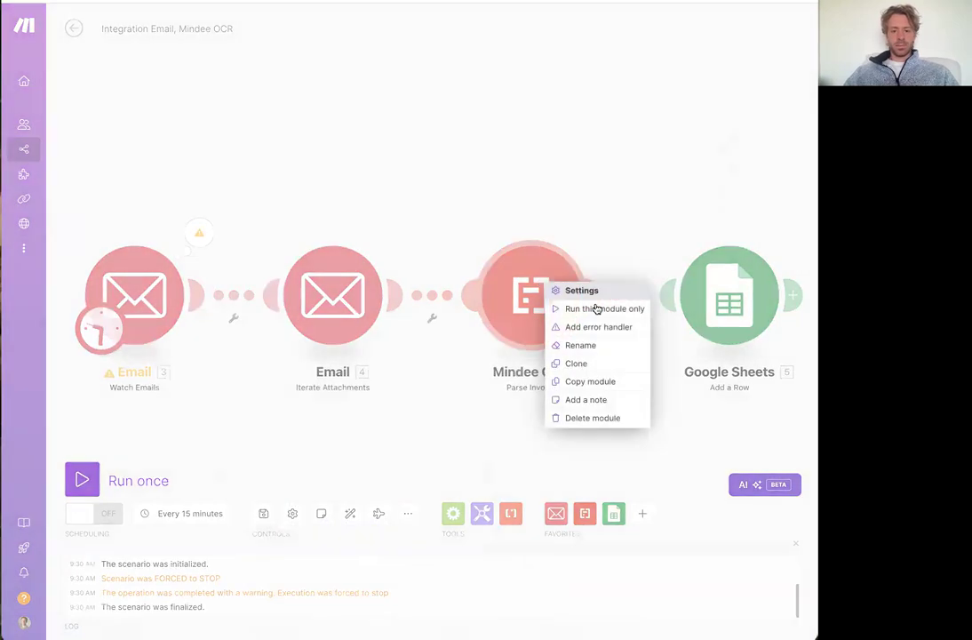
pyautogui.click(604, 309)
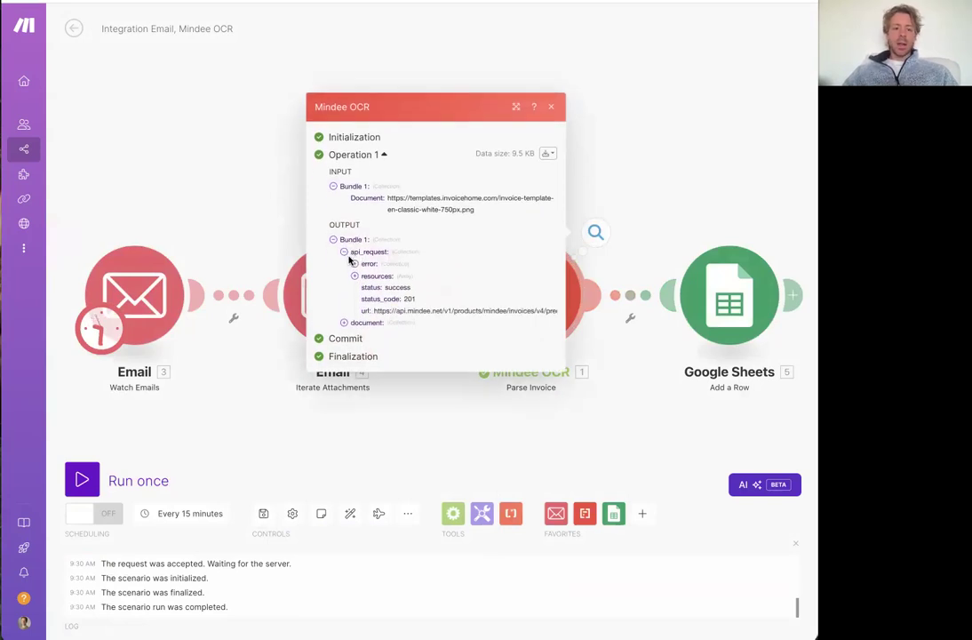
# Step: Expand the Mindee OCR output's document prediction to inspect billing_address and the date 2019-11-02
pyautogui.click(345, 251)
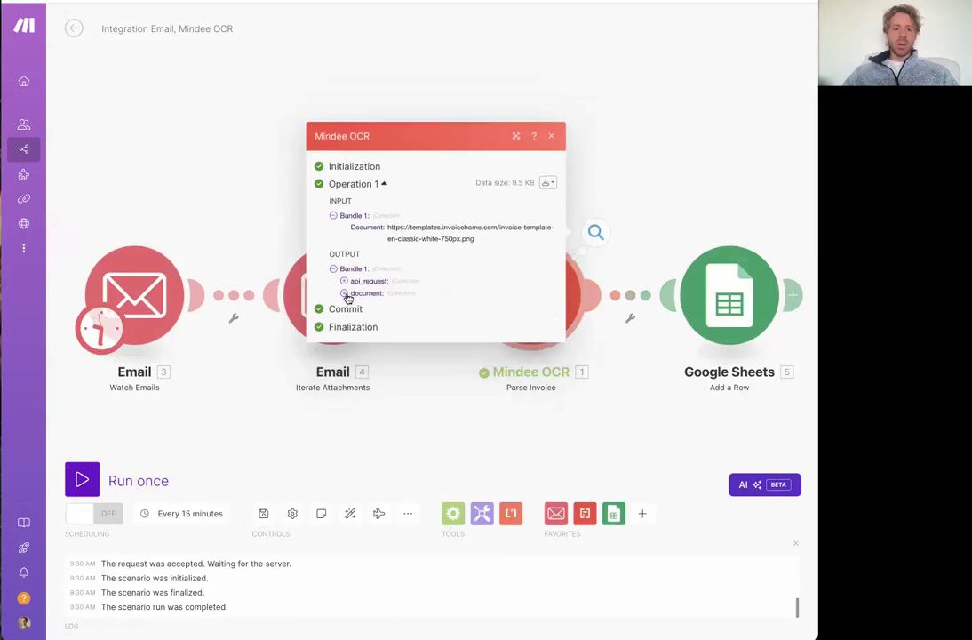
pyautogui.click(344, 294)
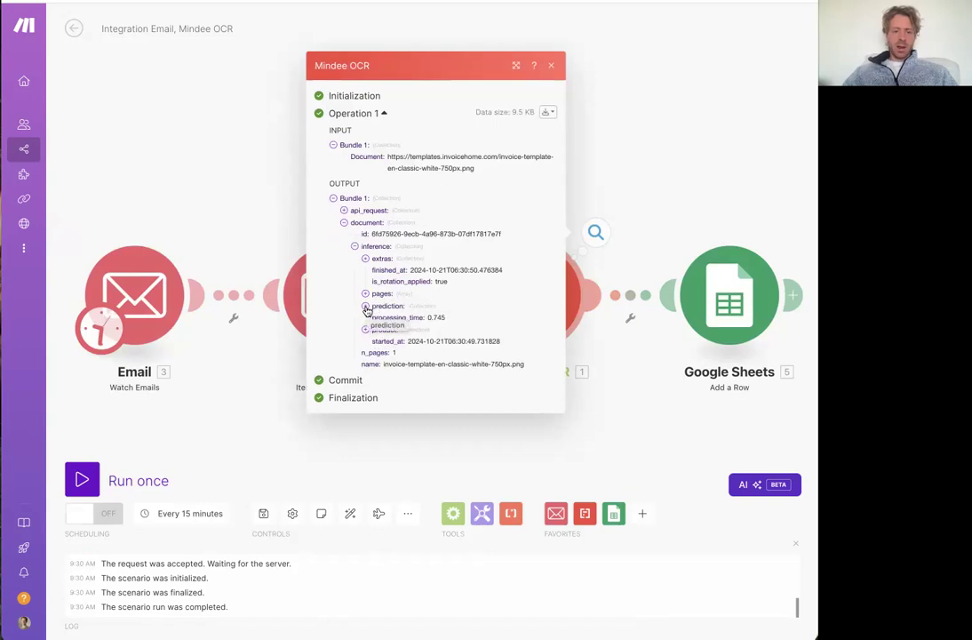
pyautogui.click(365, 306)
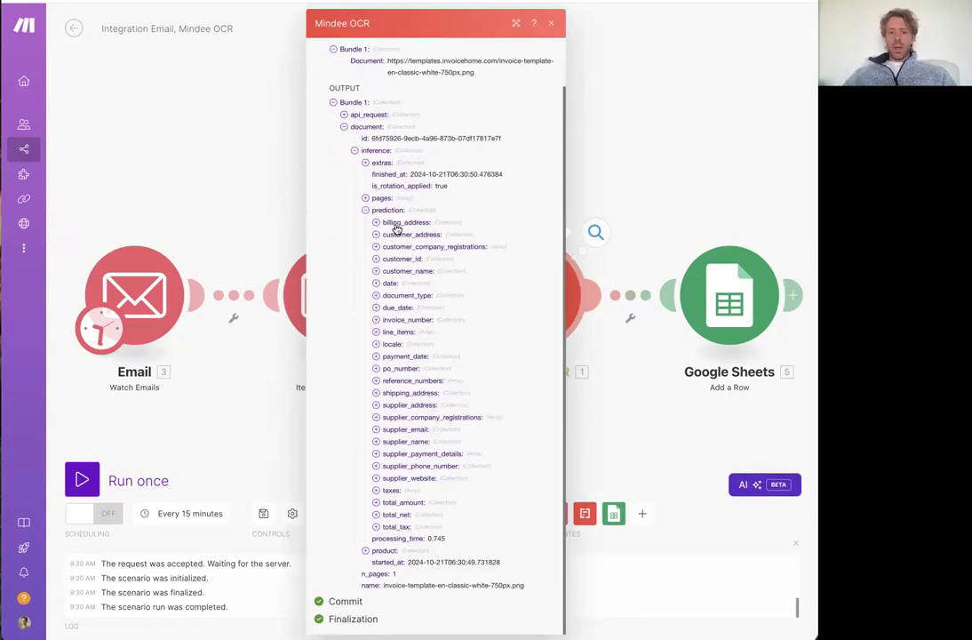
pyautogui.moveTo(551, 346)
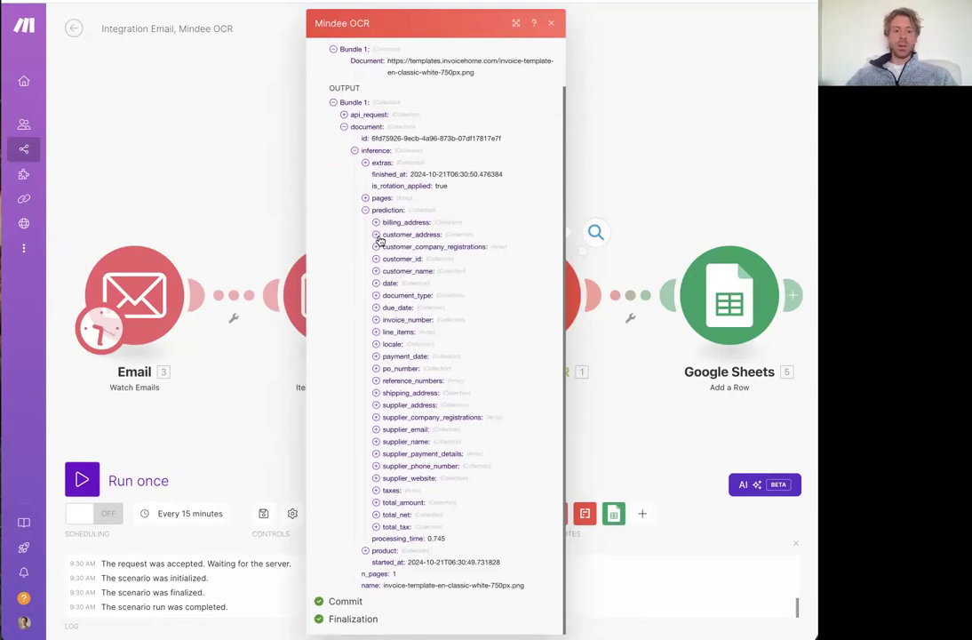
pyautogui.moveTo(380, 258)
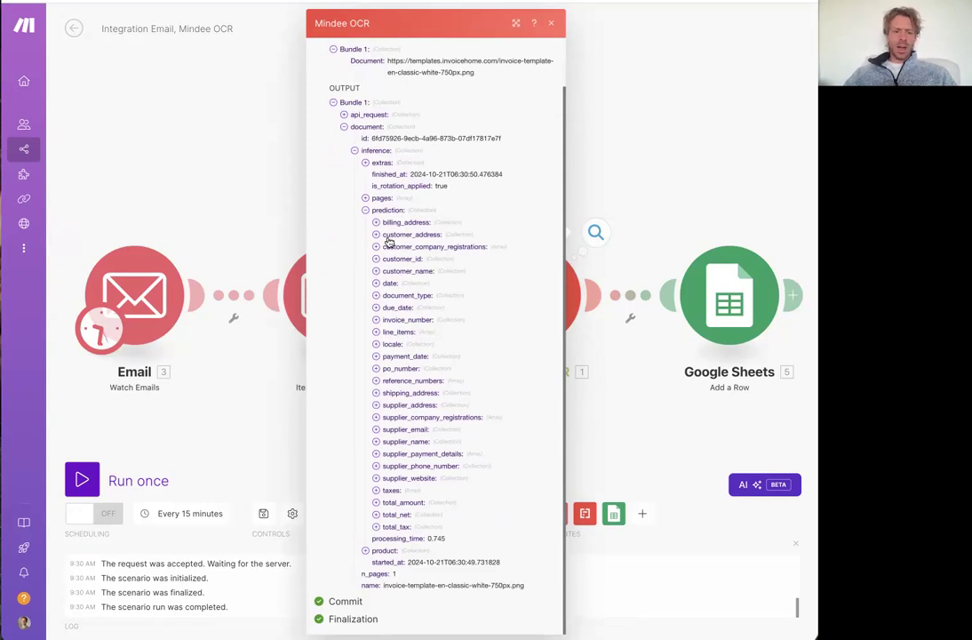
pyautogui.click(376, 222)
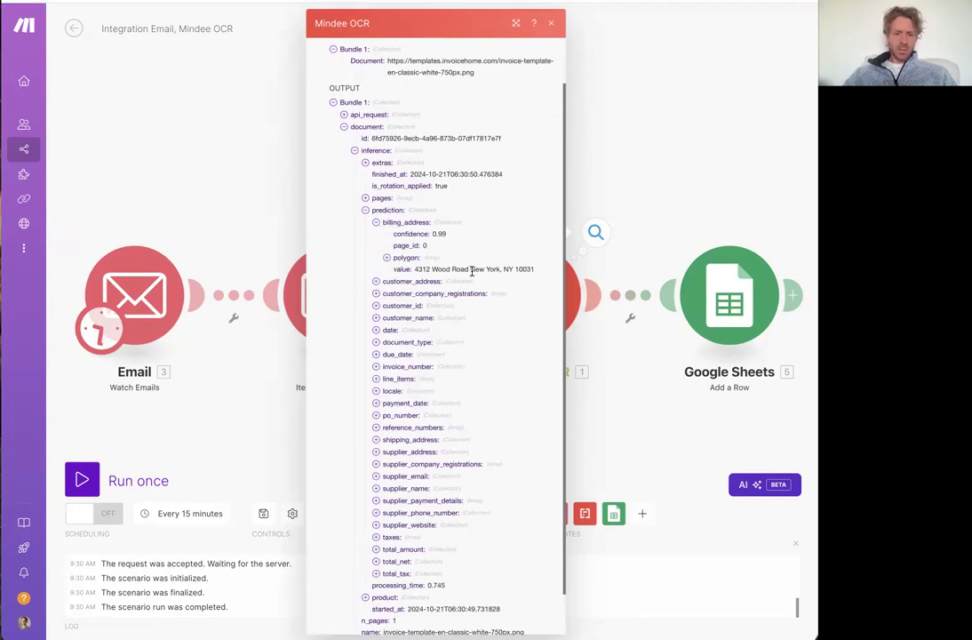
pyautogui.moveTo(441, 243)
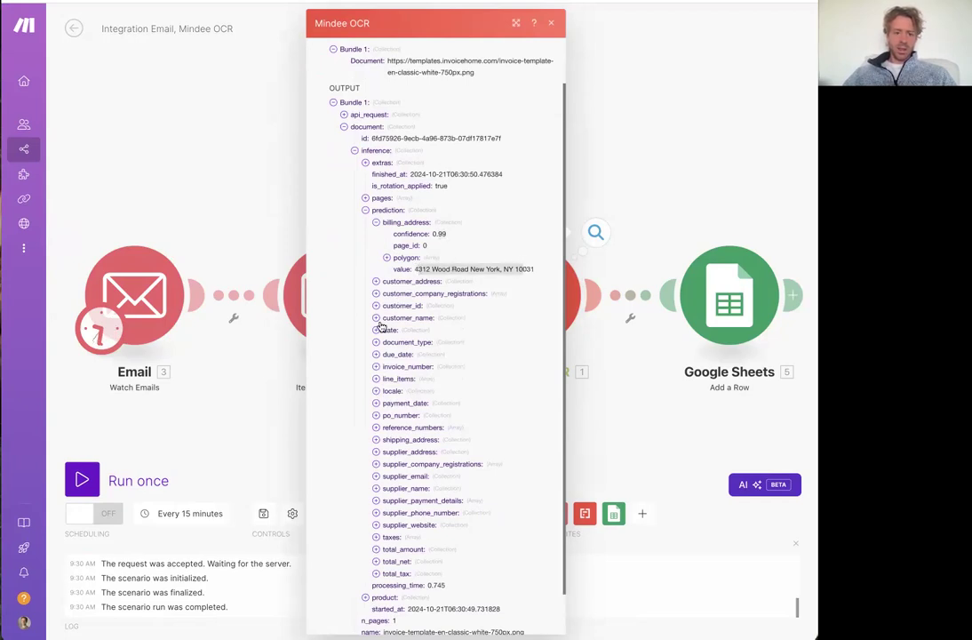
pyautogui.click(376, 330)
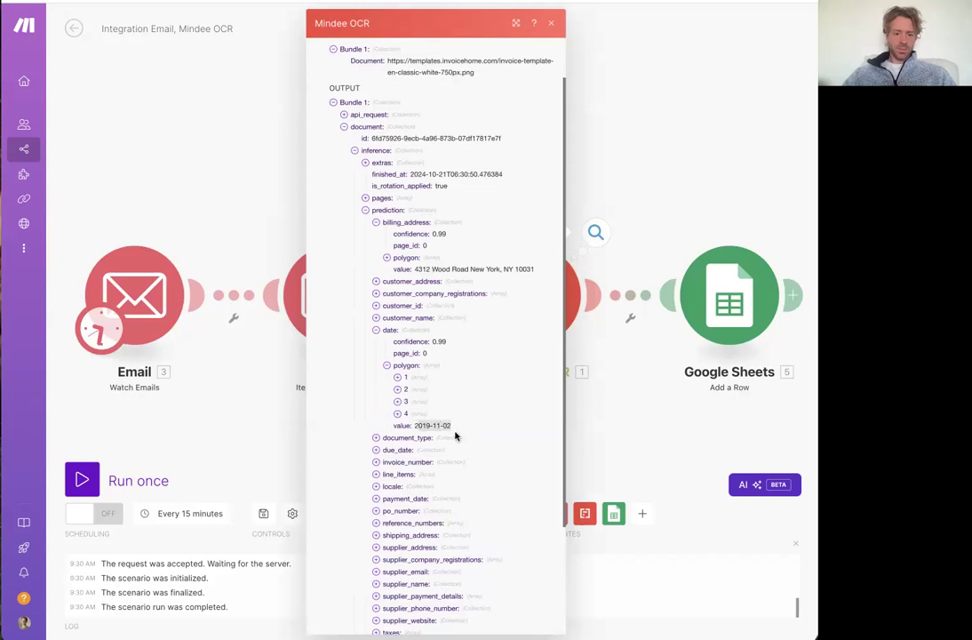
pyautogui.scroll(-3)
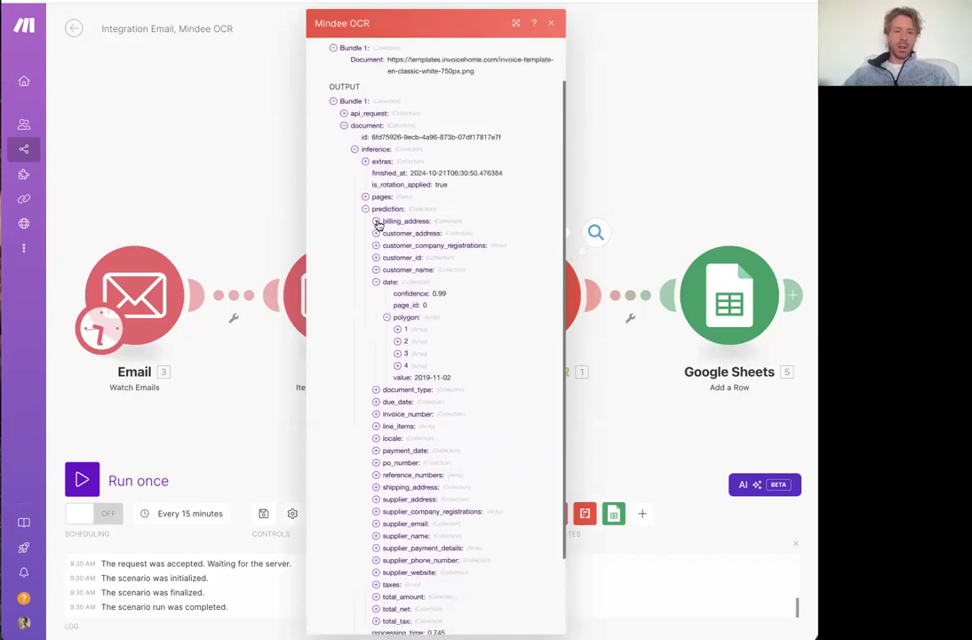
pyautogui.click(364, 209)
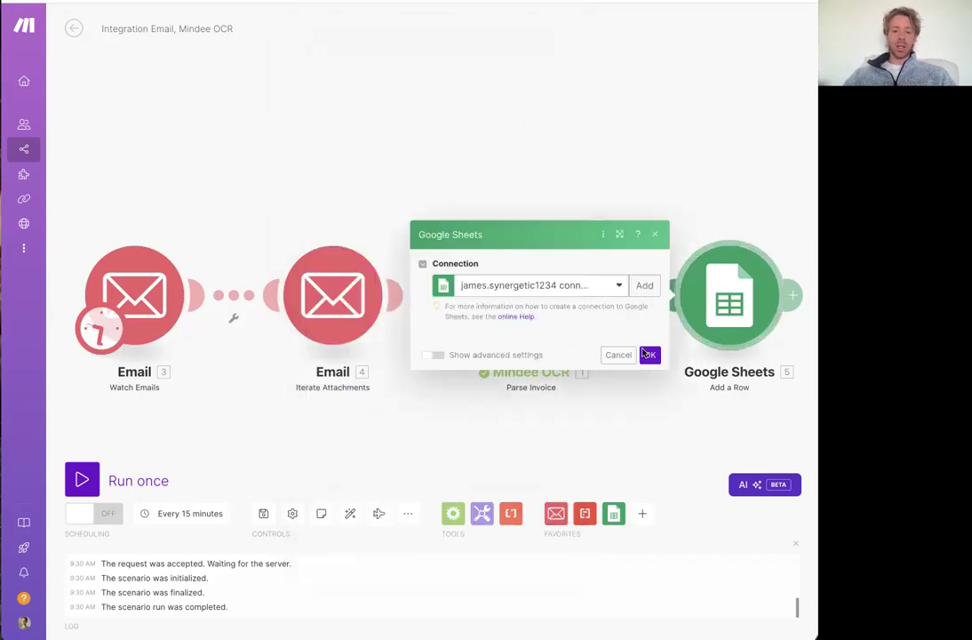
# Step: Close the Google Sheets module settings with OK
pyautogui.click(649, 355)
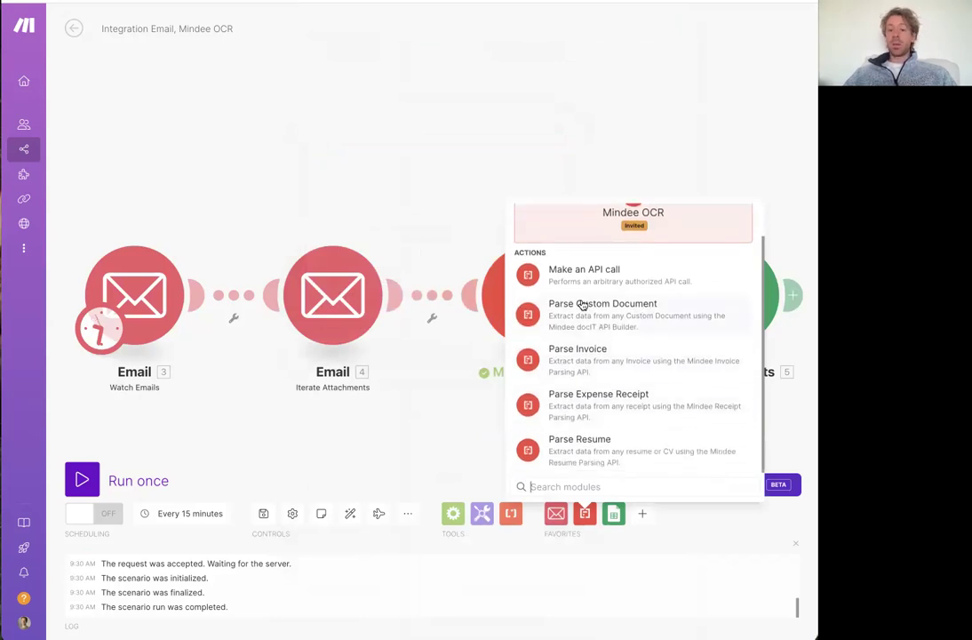
pyautogui.moveTo(639, 127)
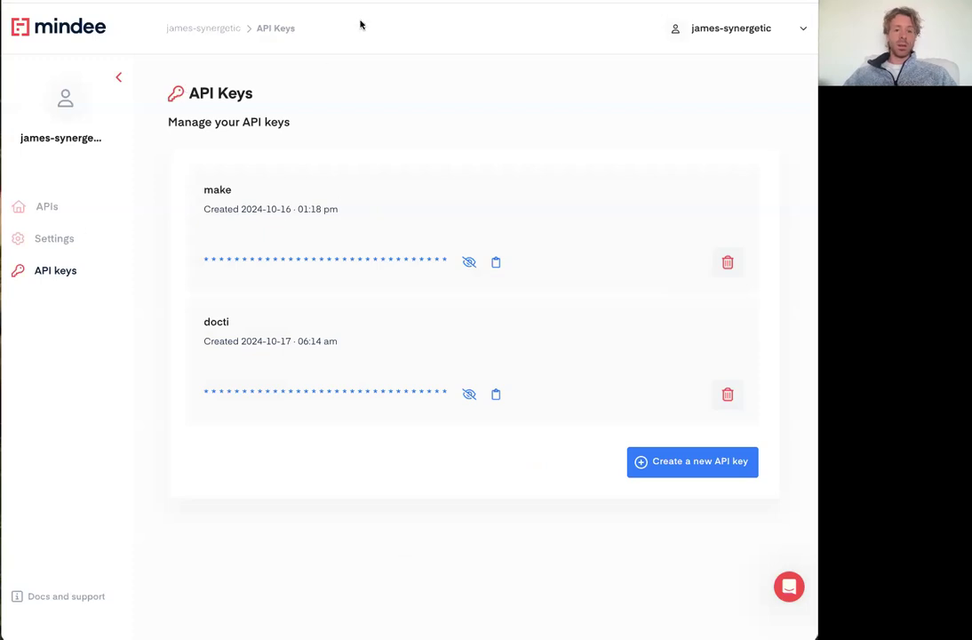
# Step: Open Mindee's docTI APIs section, start a new custom API, then cancel the unfilled form
pyautogui.click(47, 206)
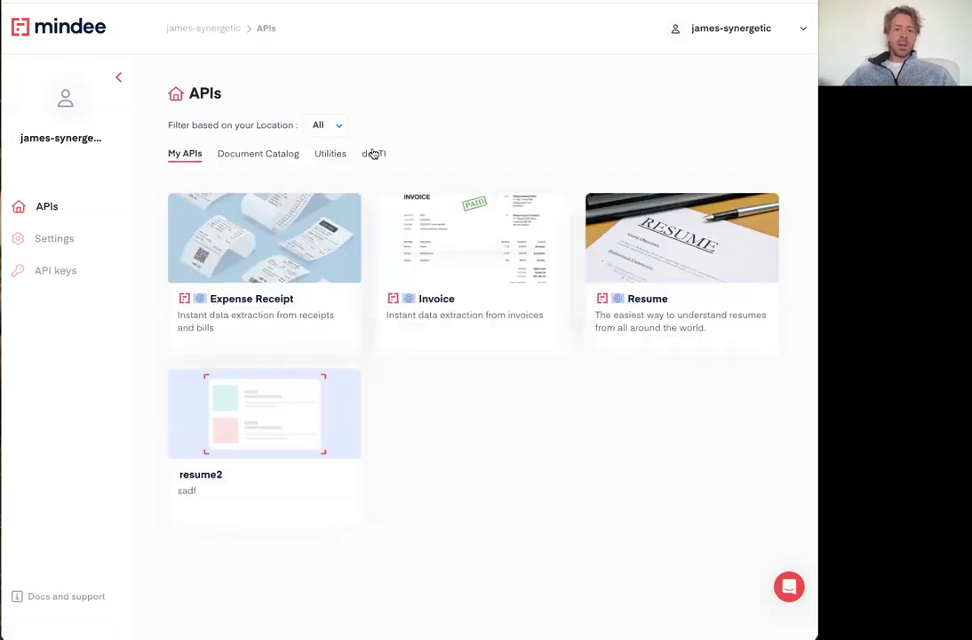
pyautogui.click(373, 152)
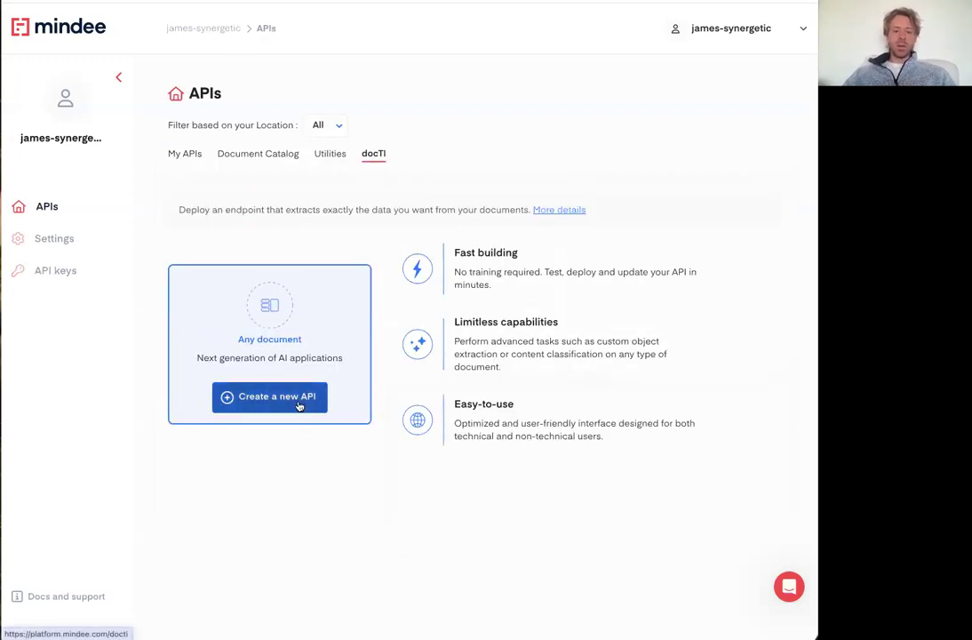
pyautogui.click(269, 397)
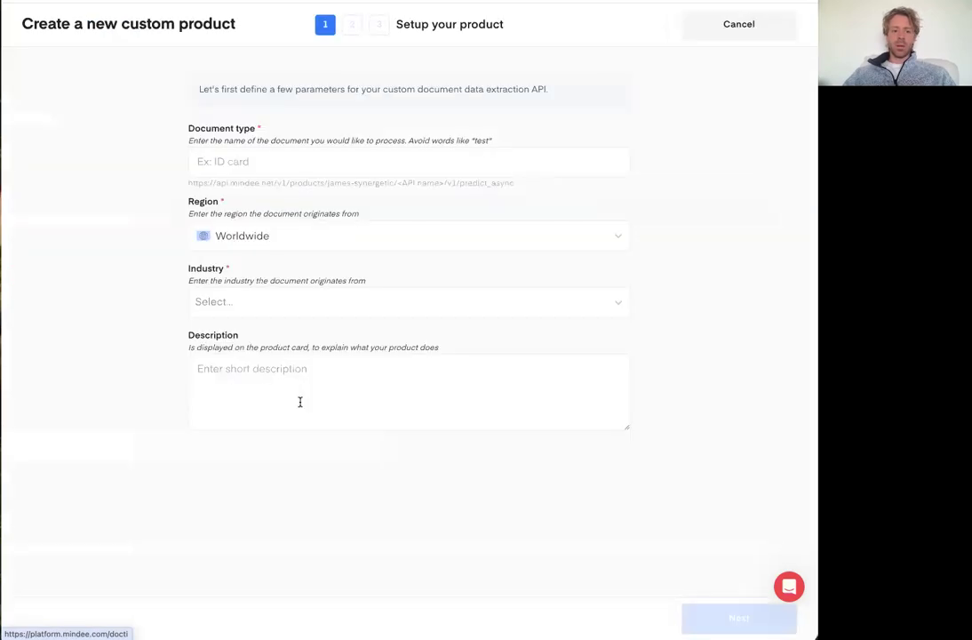
pyautogui.click(409, 162)
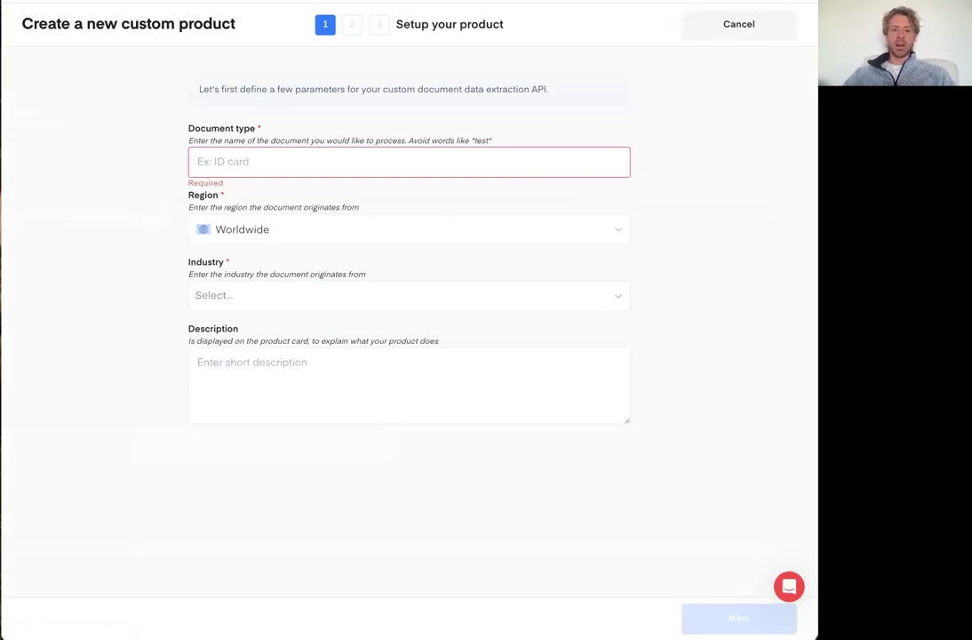
pyautogui.click(738, 24)
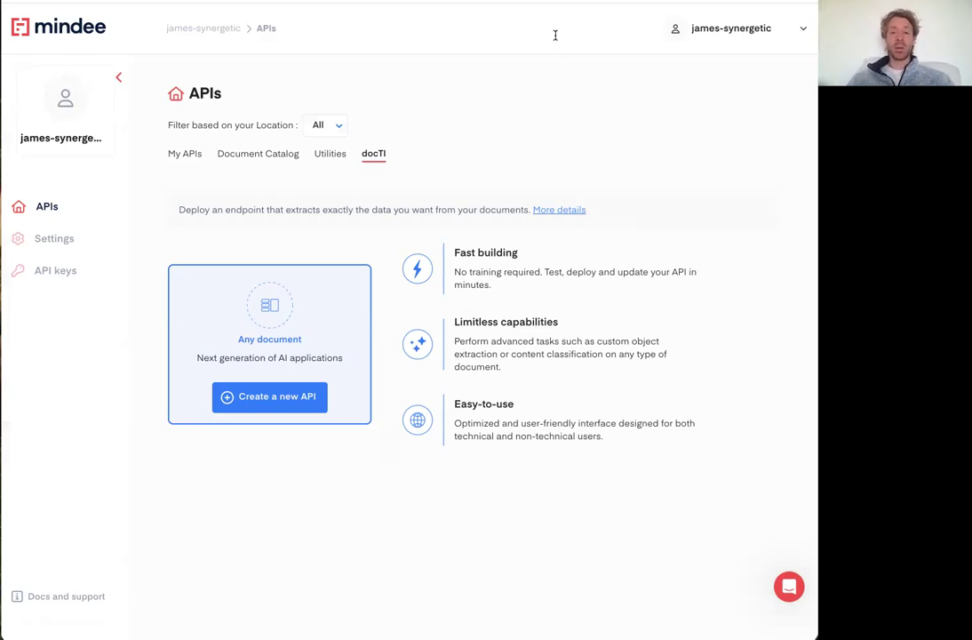
pyautogui.moveTo(585, 77)
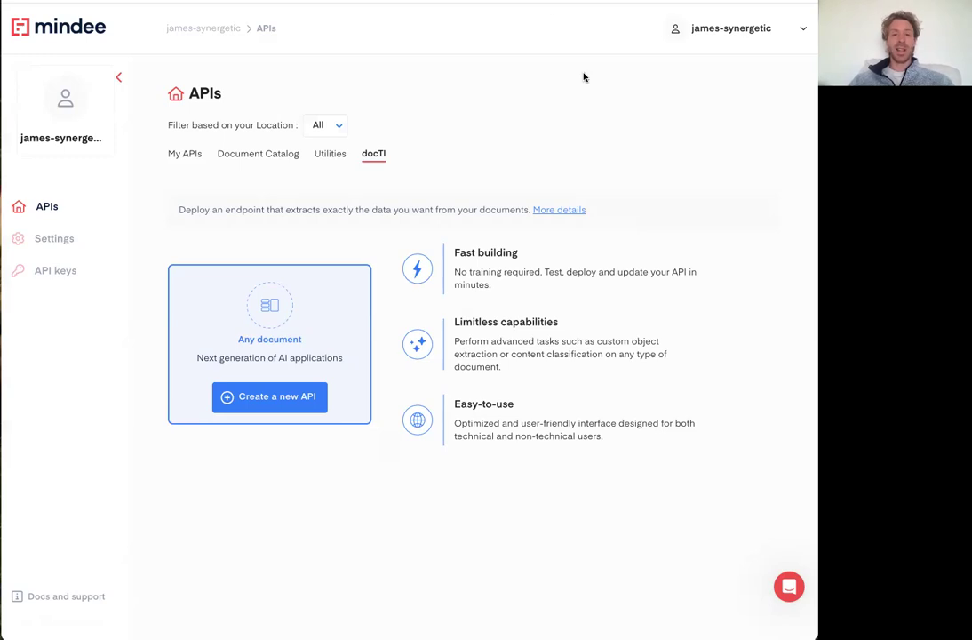